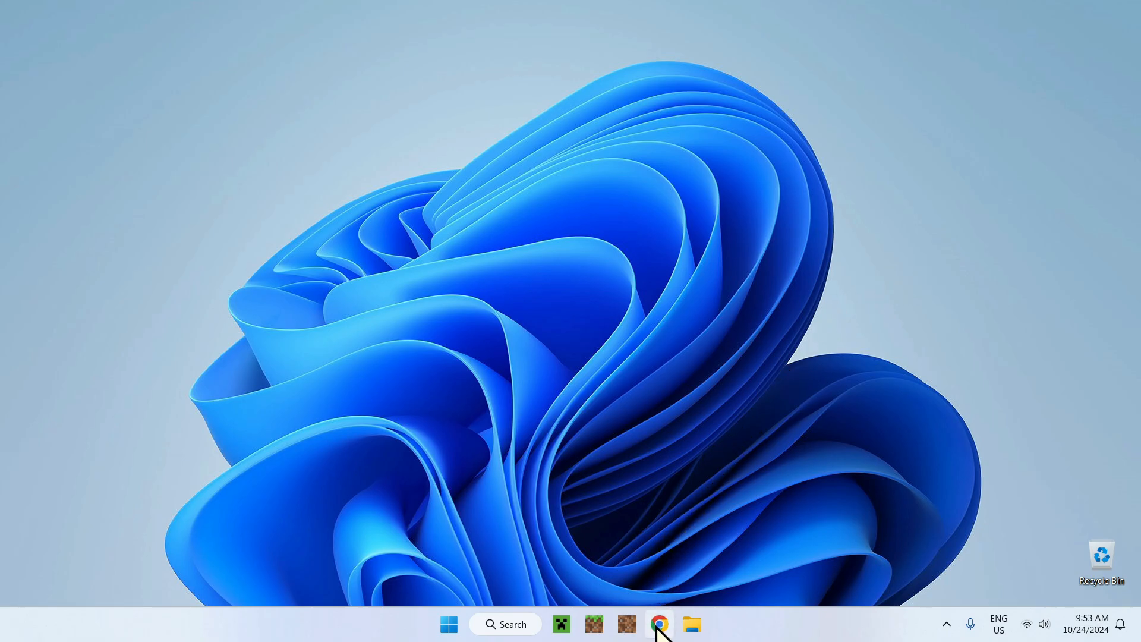
# - Launch Chrome and search Google for 'iris minecraft'
pyautogui.click(660, 624)
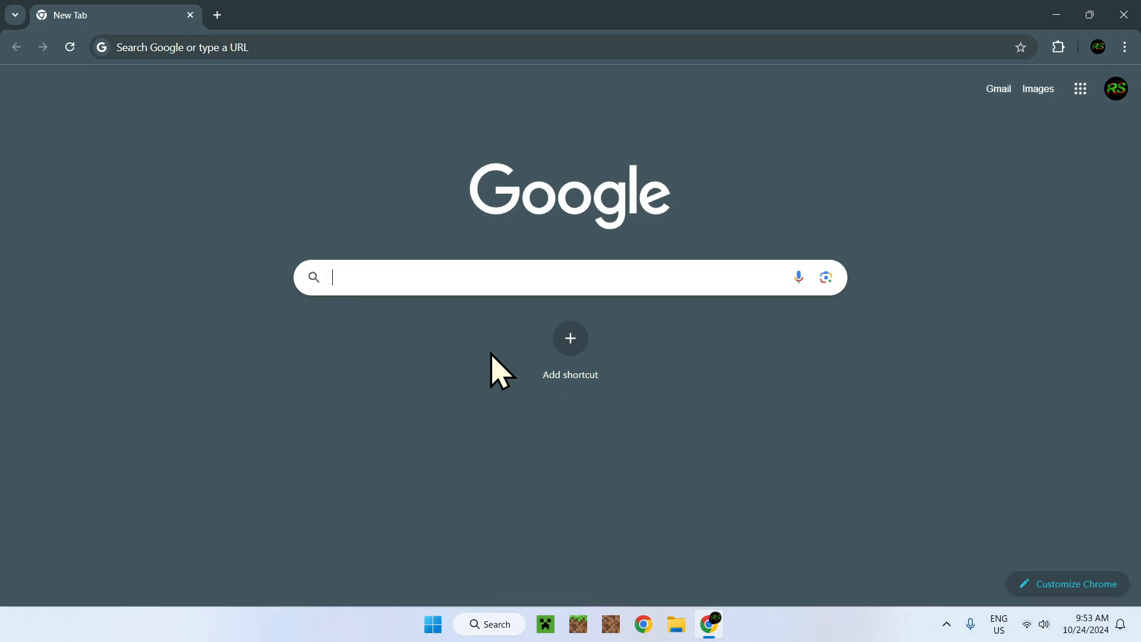
pyautogui.write('iris minecraft')
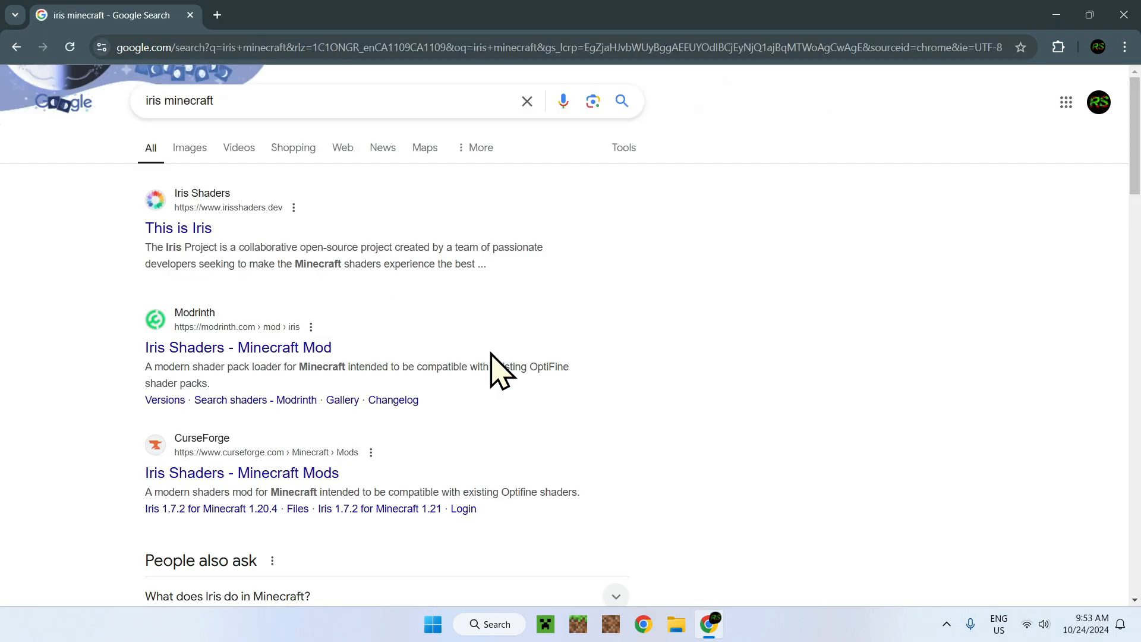
# - From the Iris Shaders site, download the universal Iris-Installer-3.2.1.jar
pyautogui.click(177, 229)
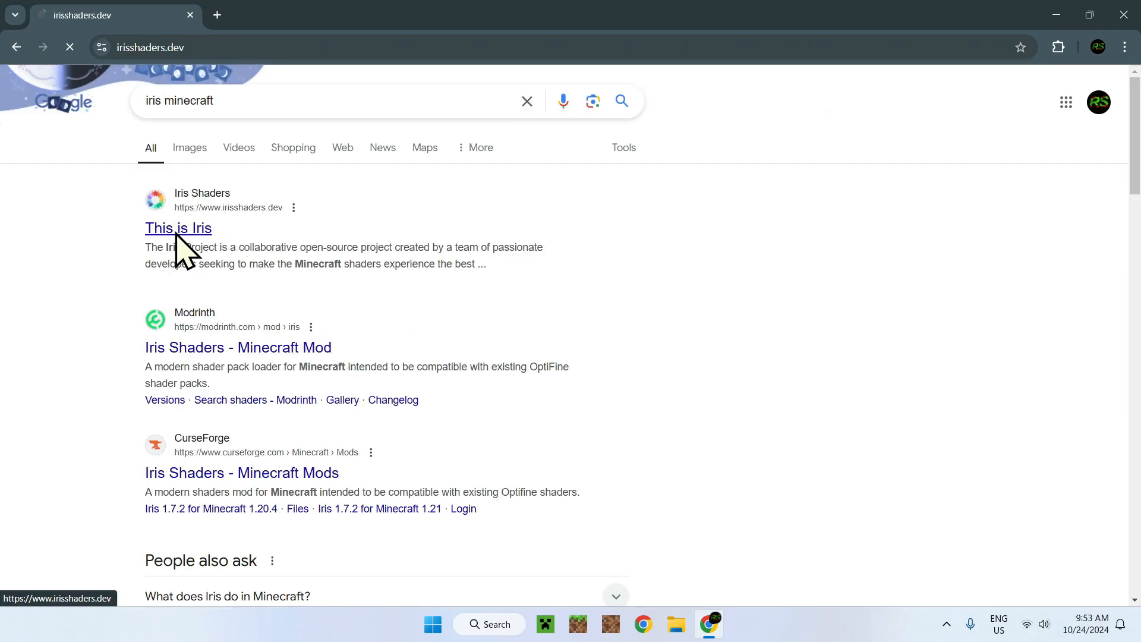
pyautogui.click(177, 228)
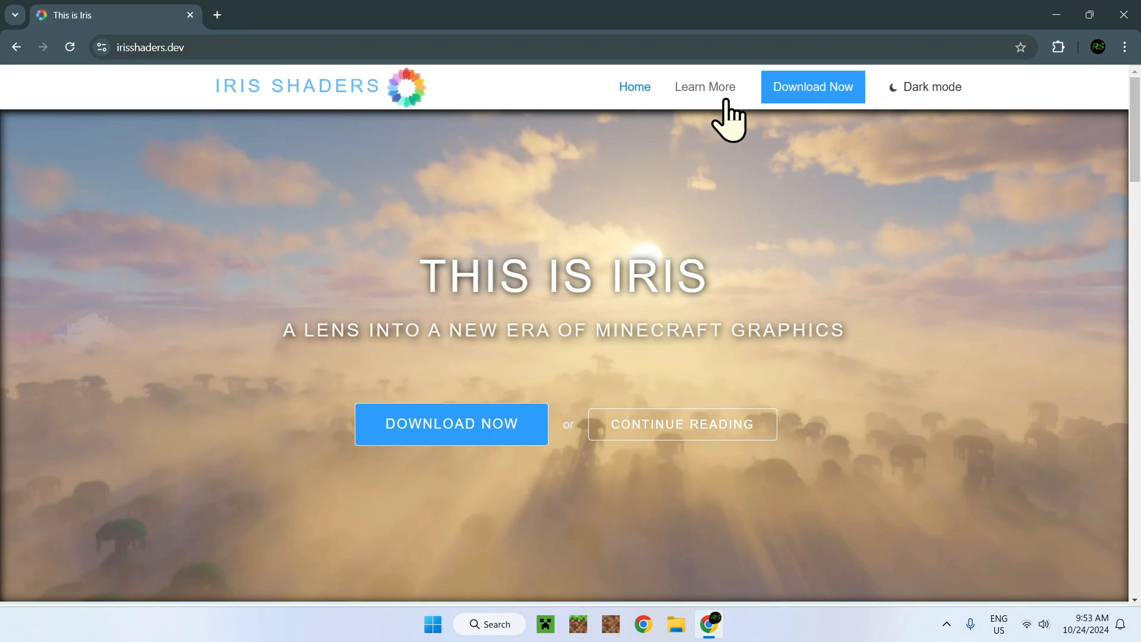
pyautogui.click(811, 87)
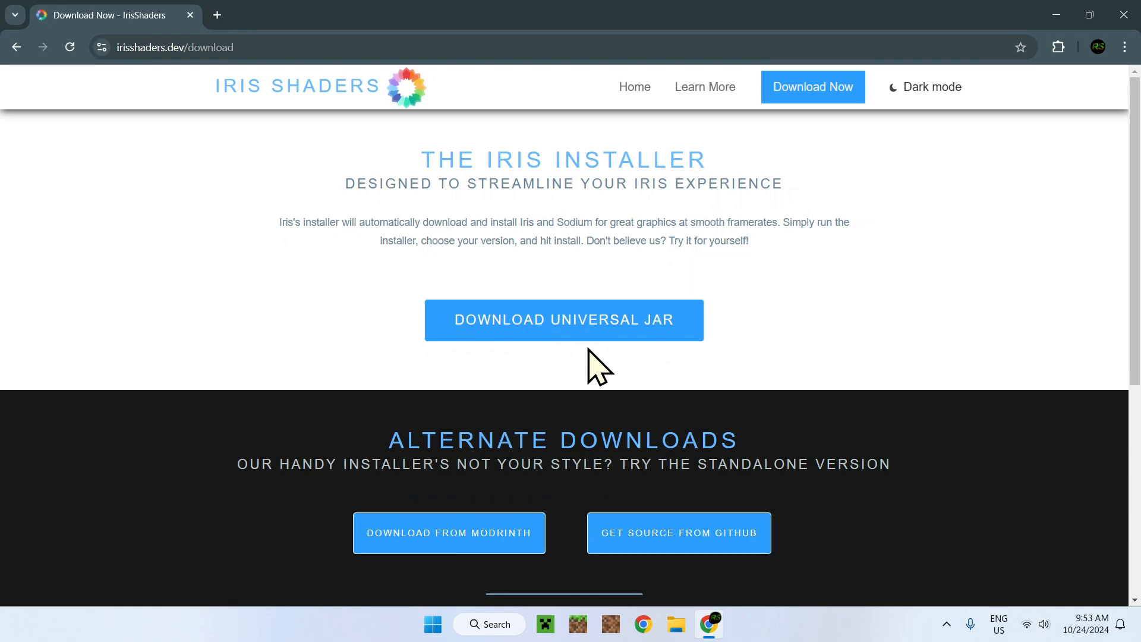
pyautogui.click(562, 320)
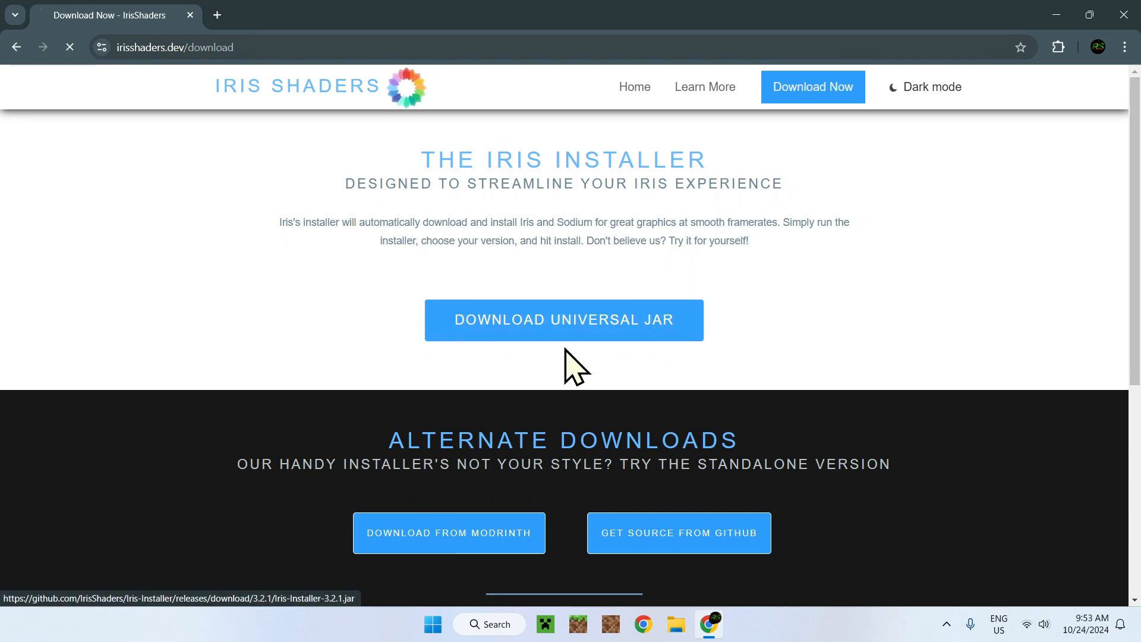
pyautogui.click(562, 319)
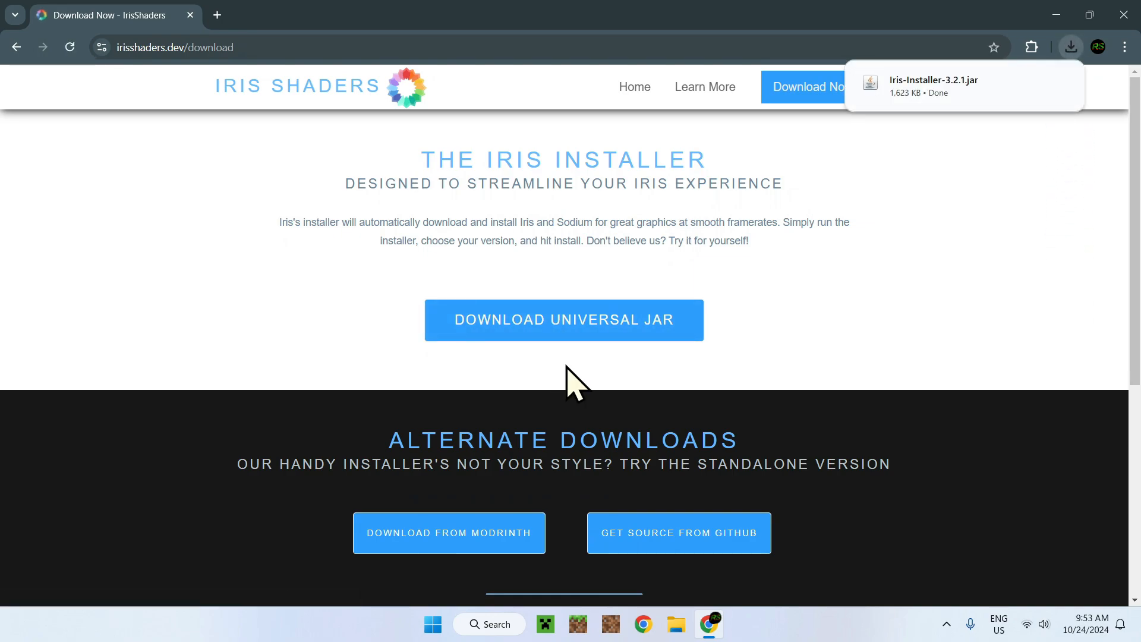
pyautogui.moveTo(600, 374)
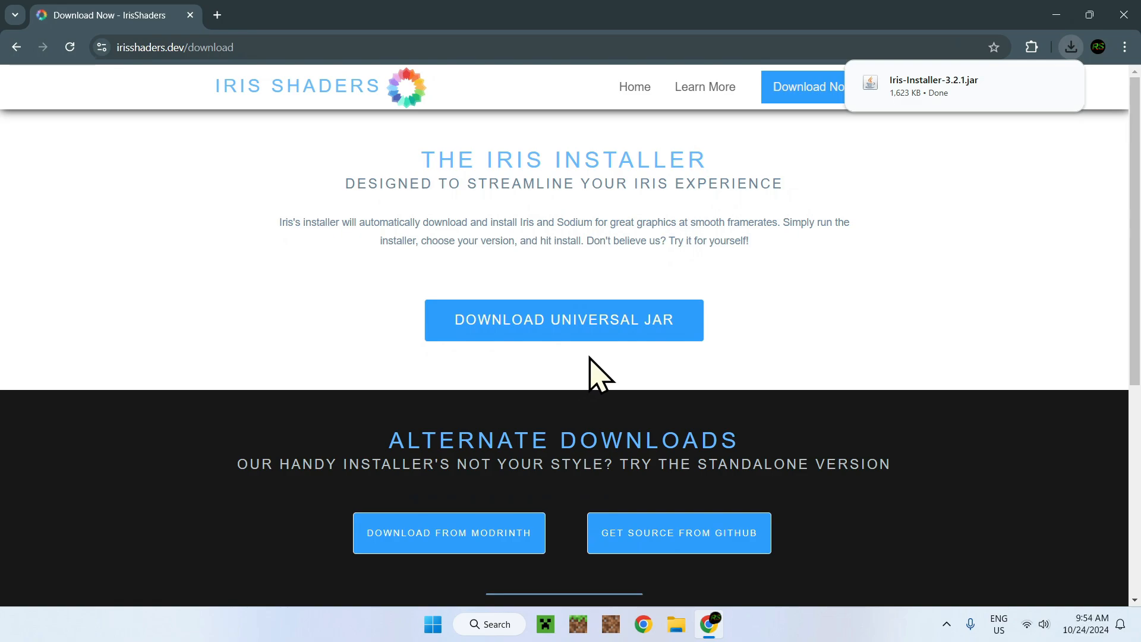
pyautogui.moveTo(940, 195)
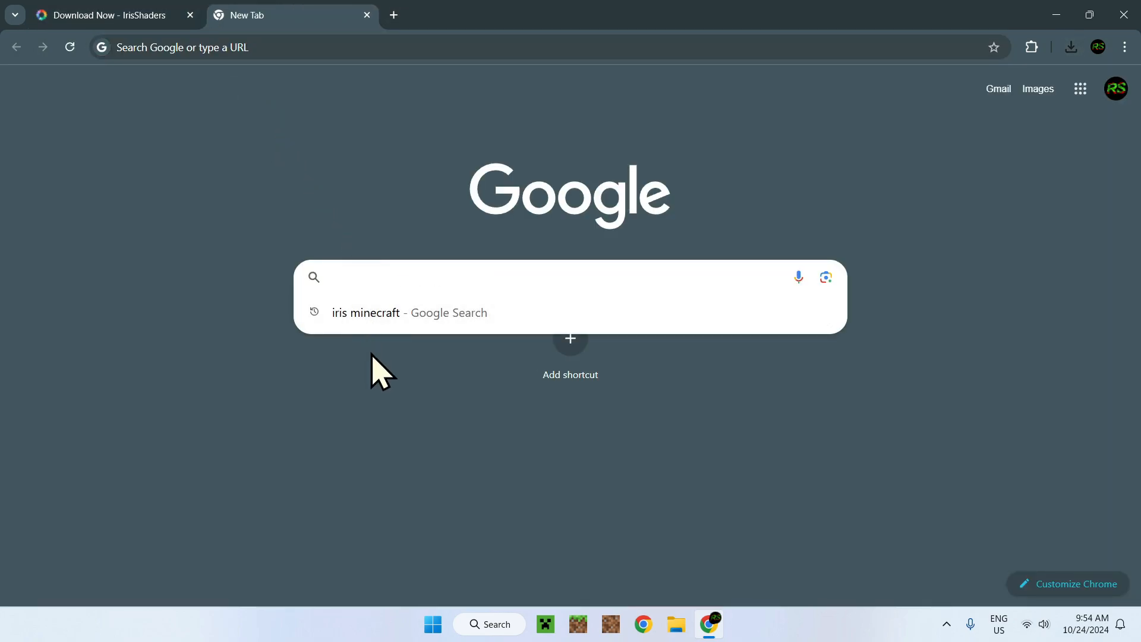
# - Search 'BSL modrinth' in a new tab and go to the BSL Shaders Modrinth result
pyautogui.write('BSL modrinth')
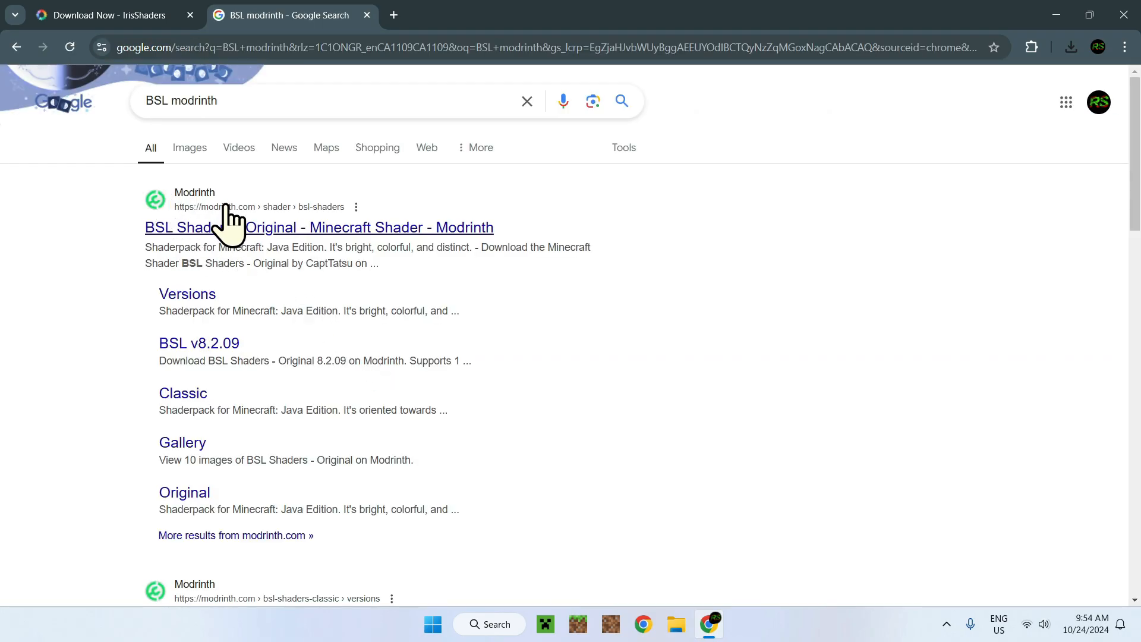
pyautogui.moveTo(211, 218)
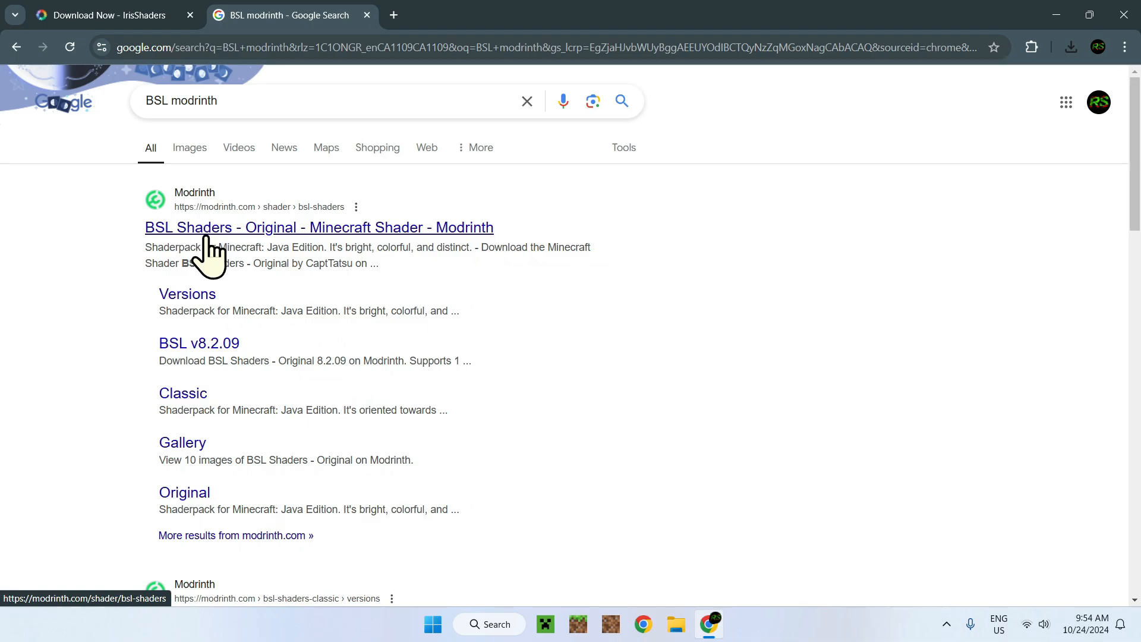
pyautogui.click(318, 227)
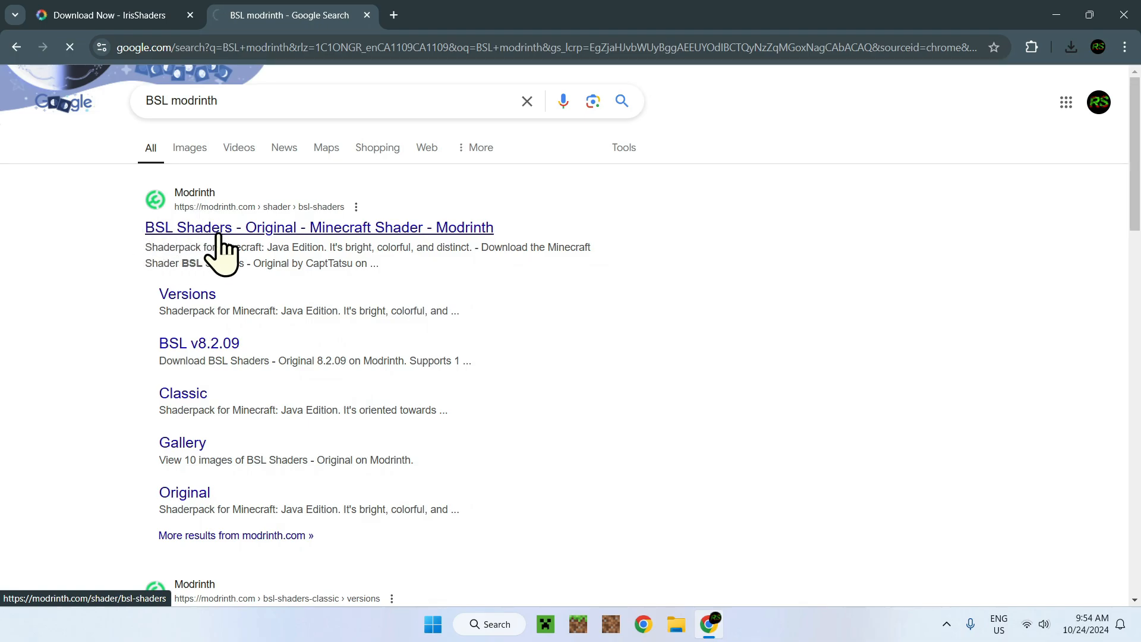
# - Download BSL Original v8.3 from Modrinth for game version 1.21.1 on the Iris platform
pyautogui.click(319, 227)
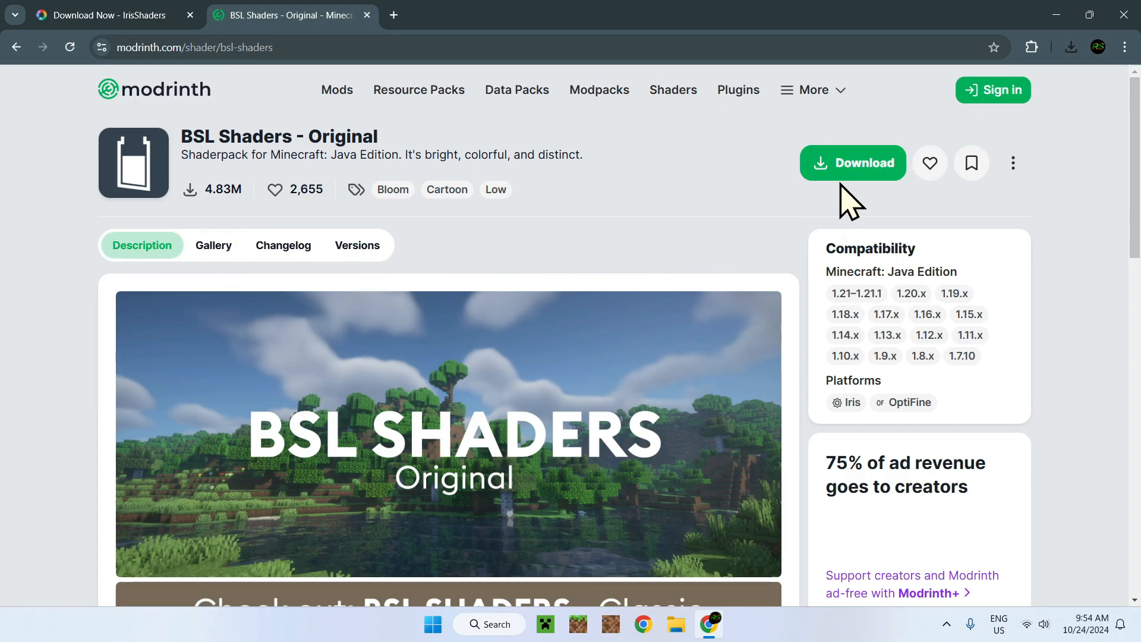
pyautogui.click(852, 162)
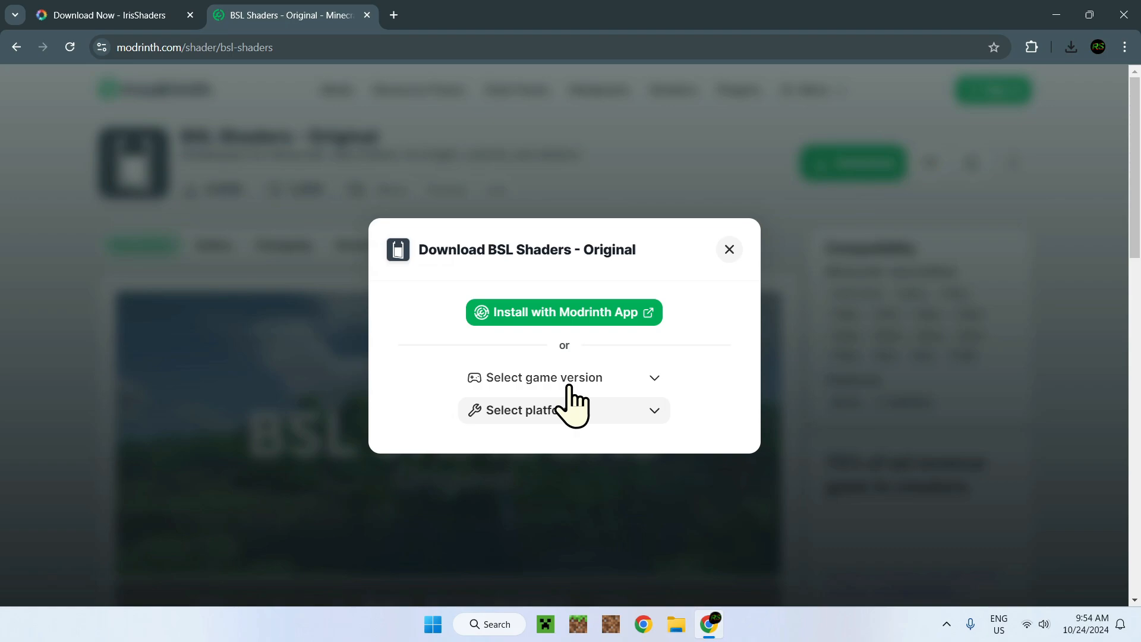
pyautogui.click(563, 377)
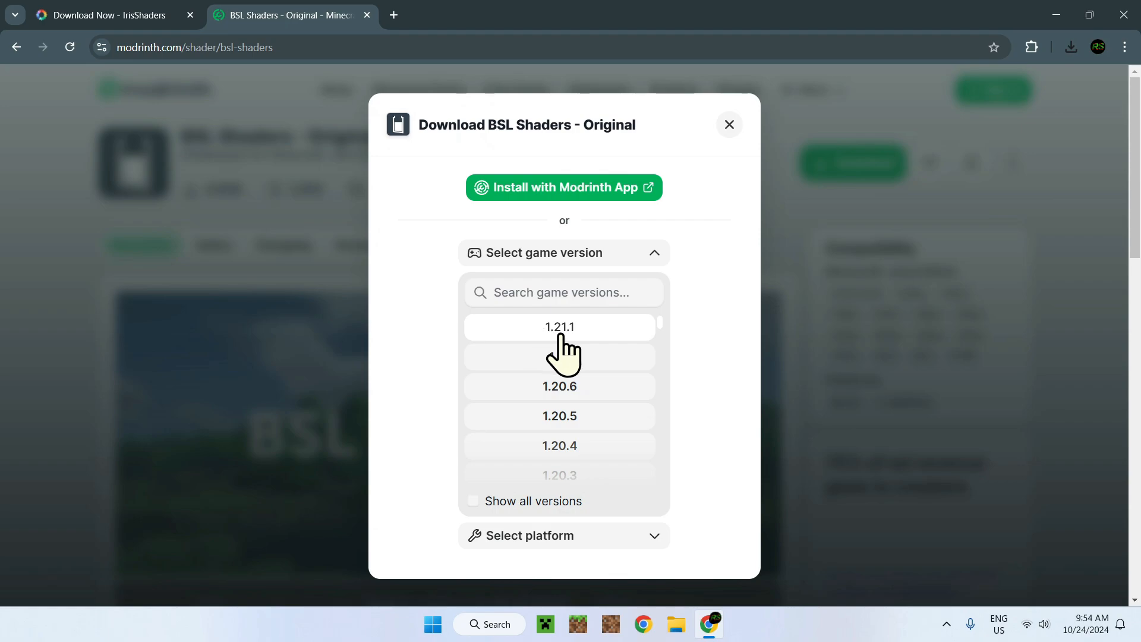
pyautogui.click(558, 327)
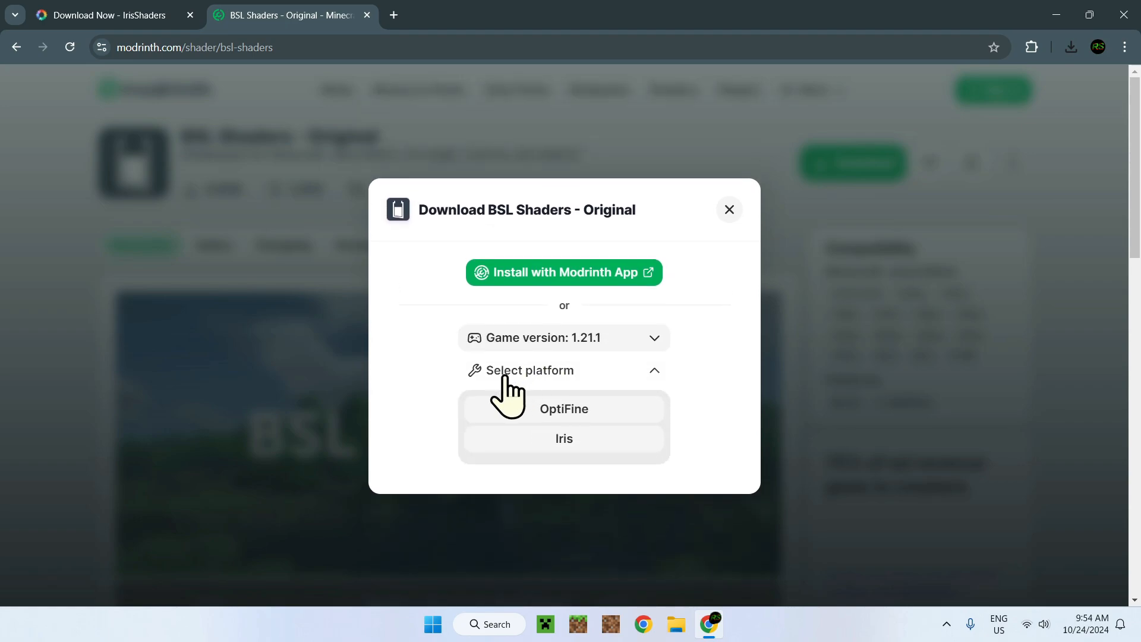
pyautogui.moveTo(554, 375)
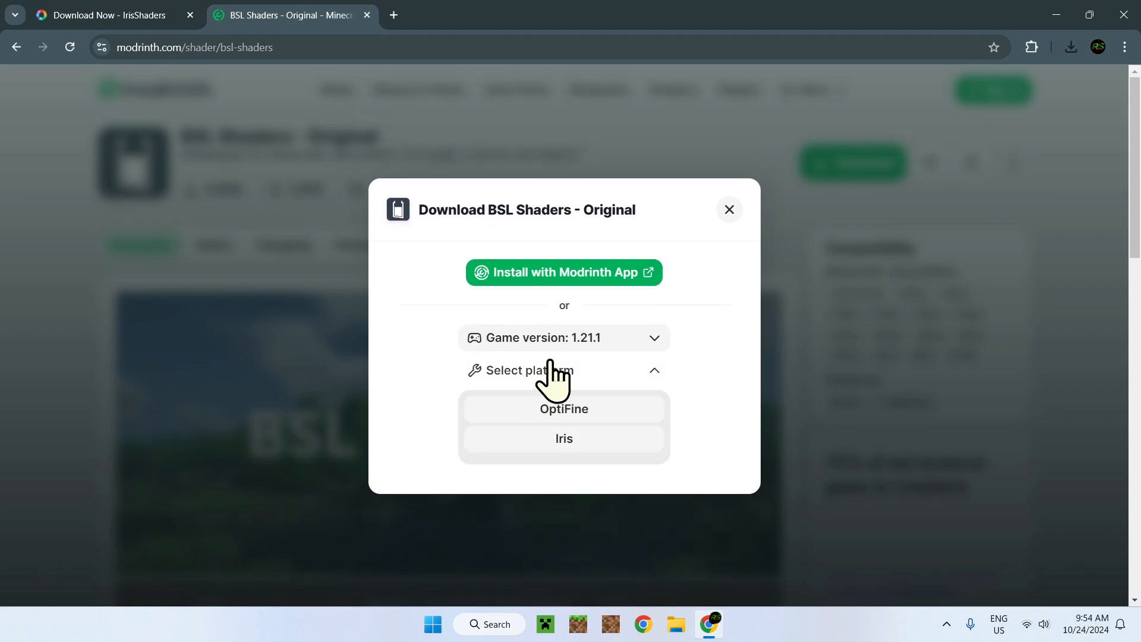
pyautogui.moveTo(579, 364)
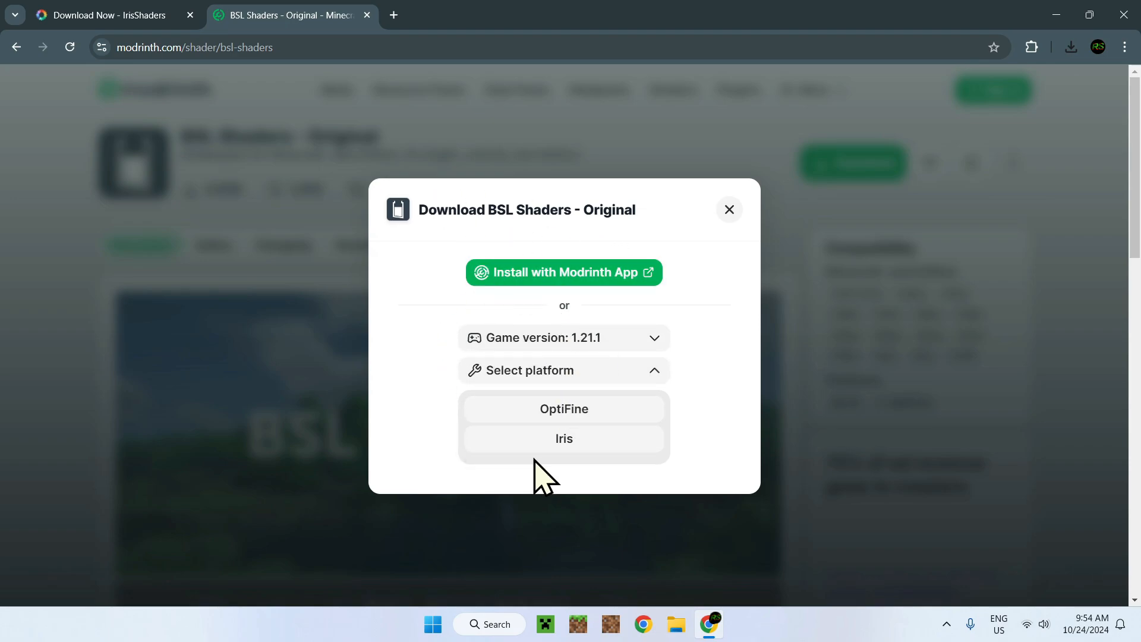
pyautogui.click(563, 439)
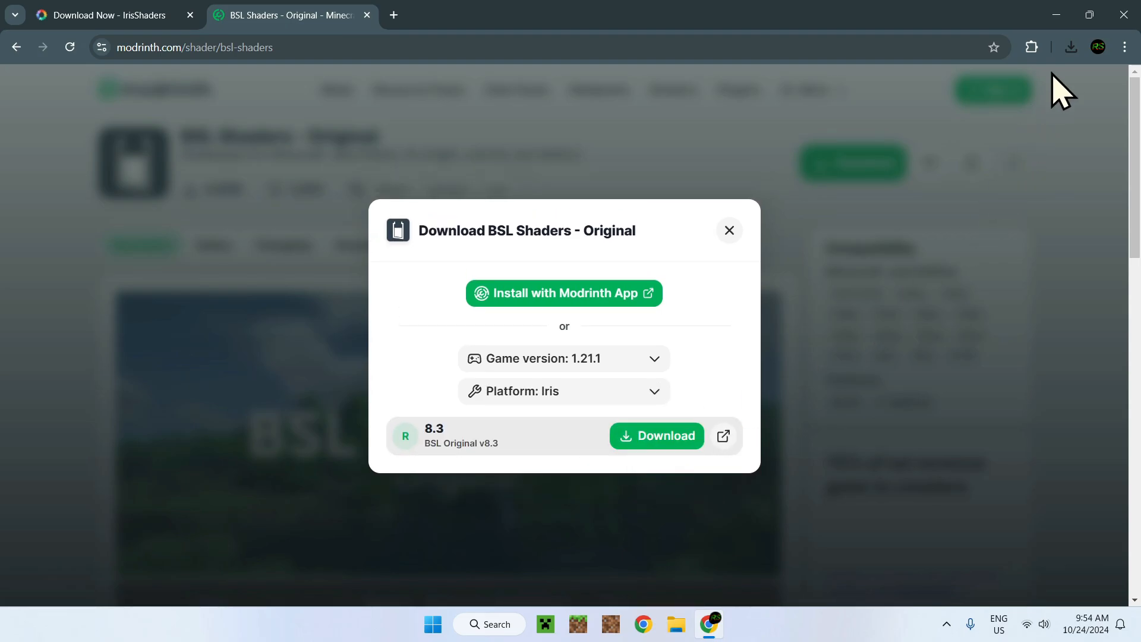
pyautogui.click(656, 435)
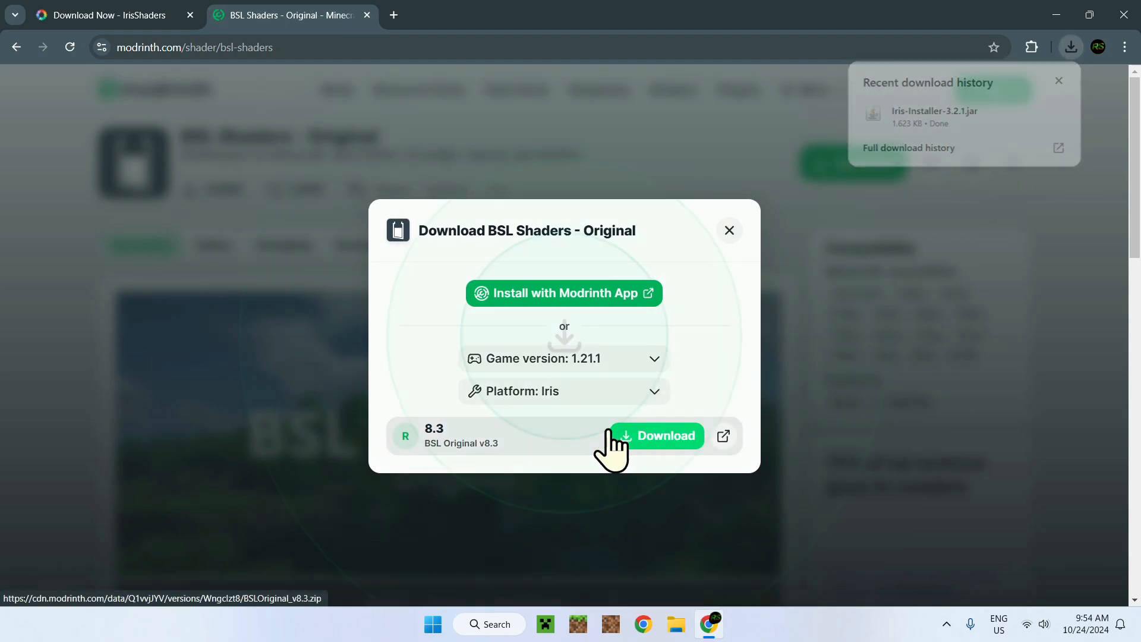
pyautogui.click(656, 435)
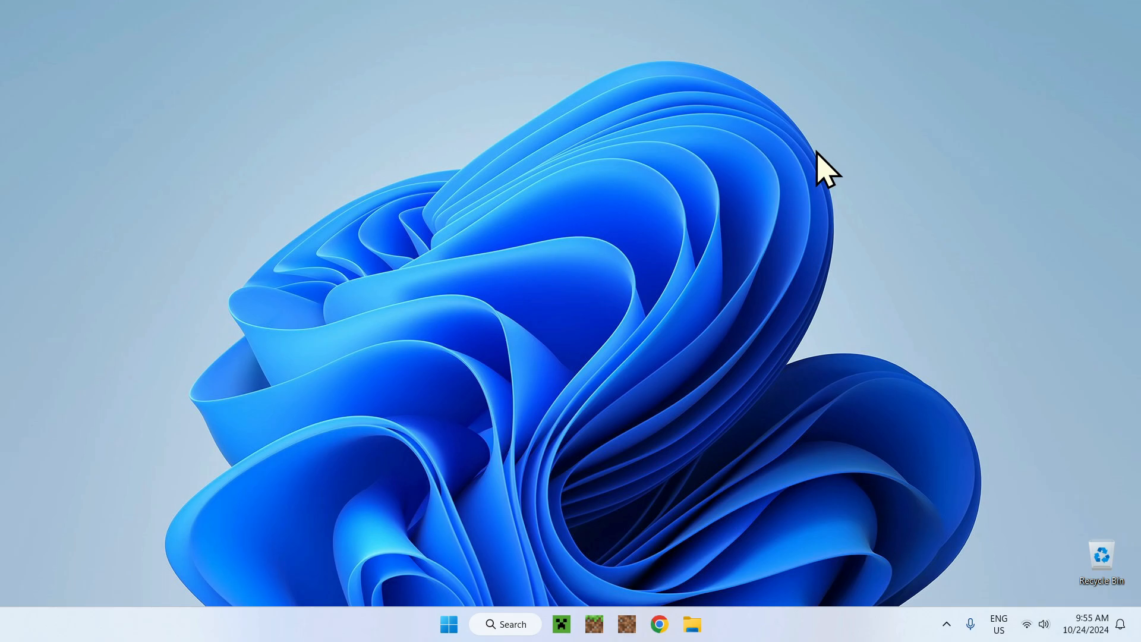
pyautogui.moveTo(556, 614)
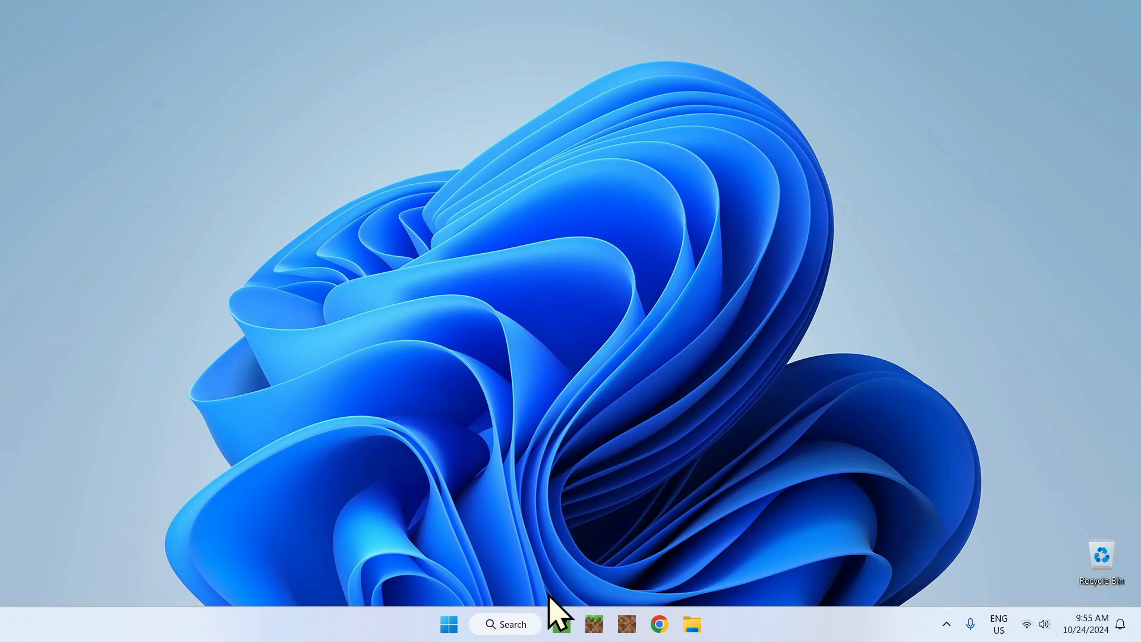
# - Bring up the Minecraft Launcher on the Java Edition play screen showing release 1.21.3
pyautogui.click(594, 624)
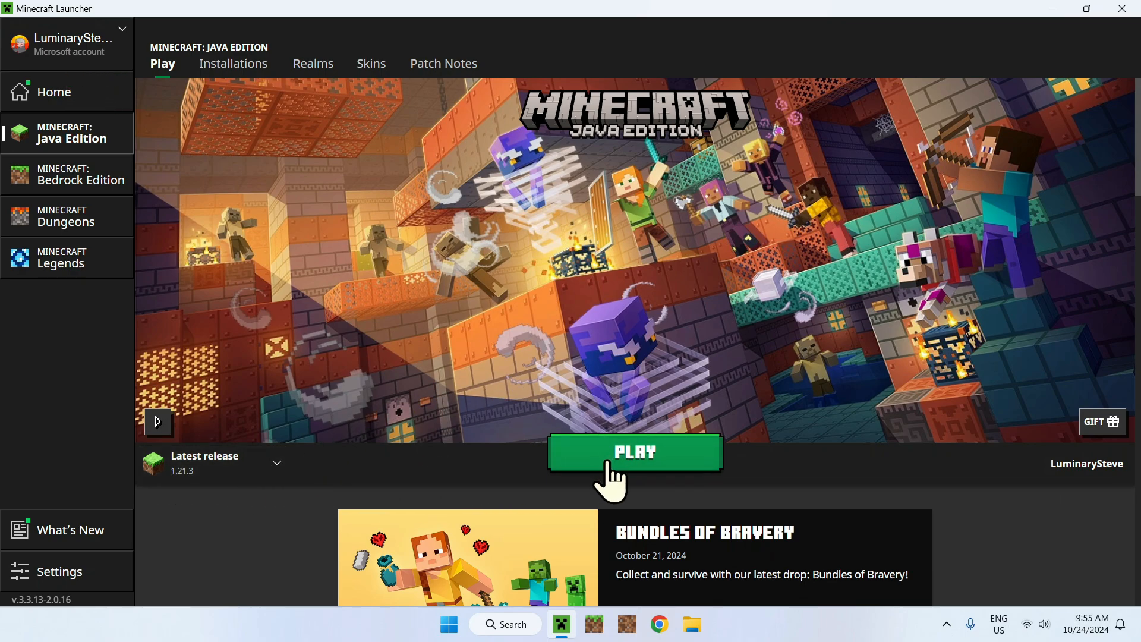
pyautogui.moveTo(299, 480)
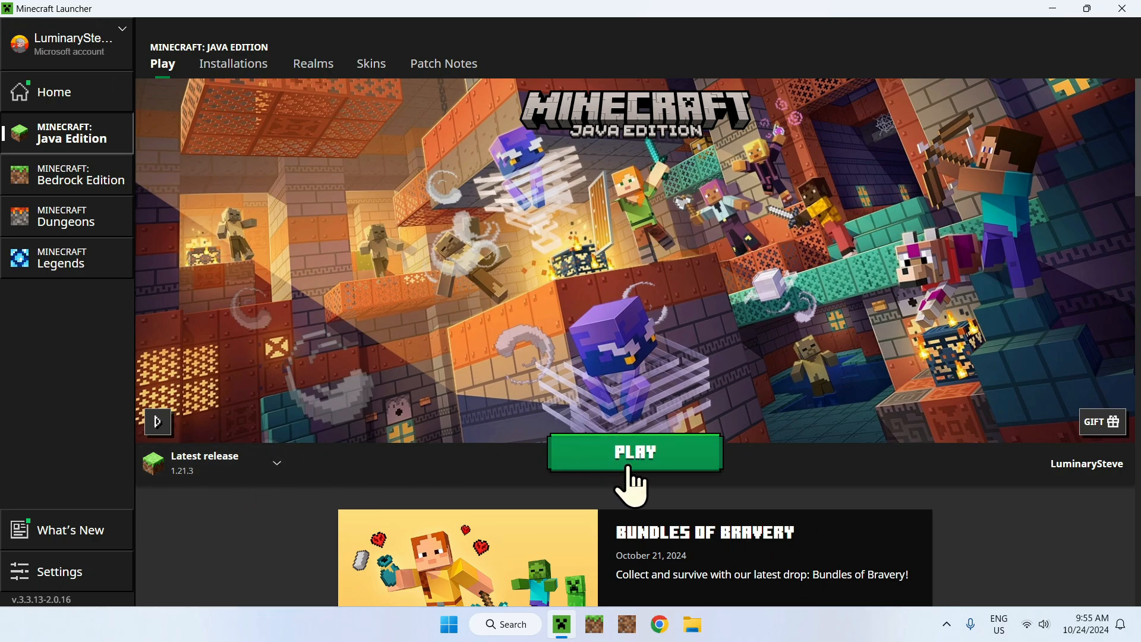
pyautogui.moveTo(690, 623)
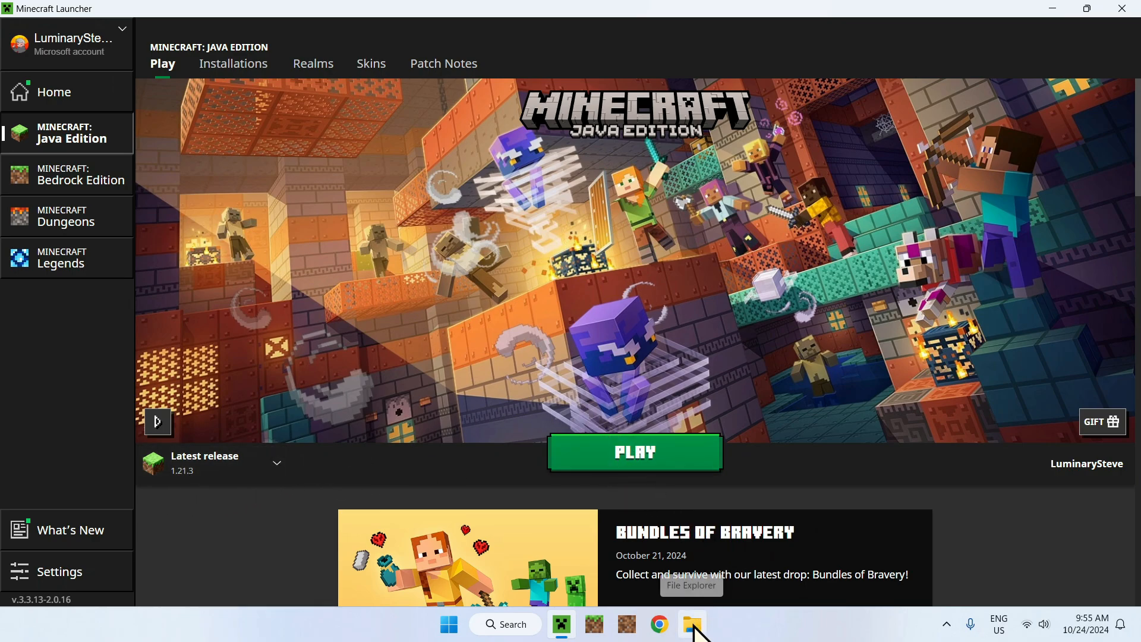
# - Show the Downloads folder with BSLOriginal_v8.3.zip and Iris-Installer-3.2.1.jar in File Explorer
pyautogui.click(689, 624)
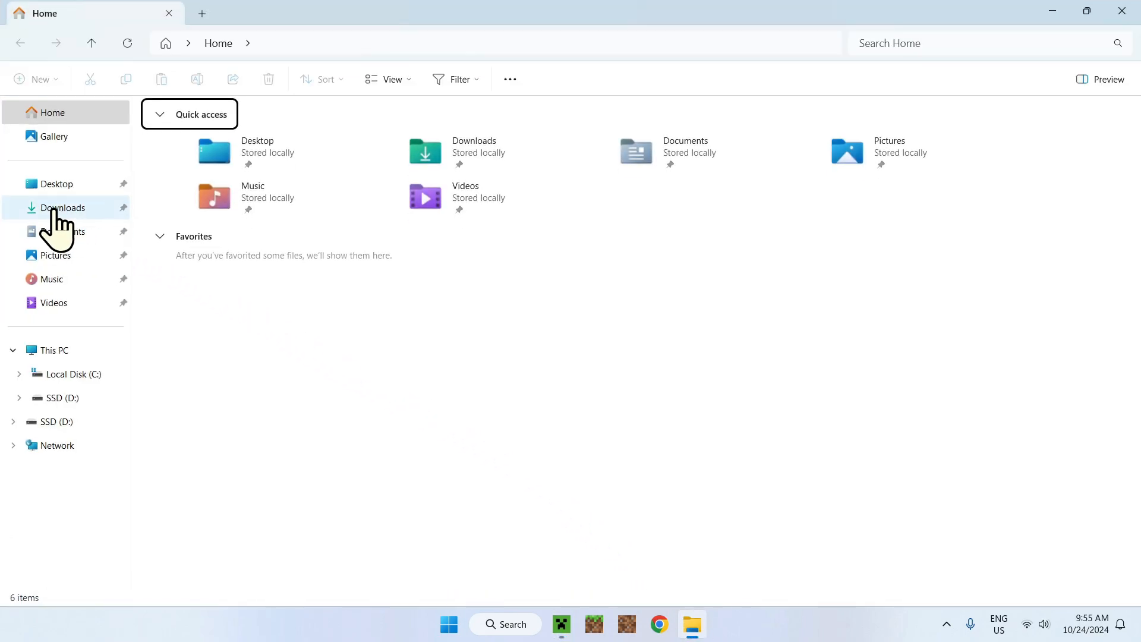
pyautogui.click(63, 206)
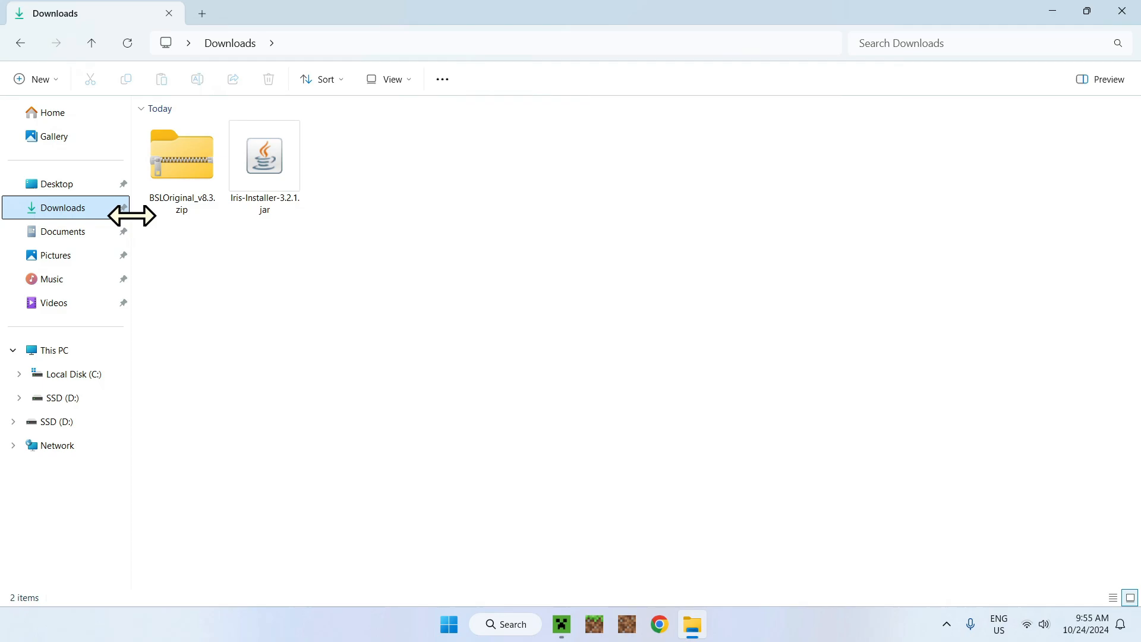
pyautogui.moveTo(264, 155)
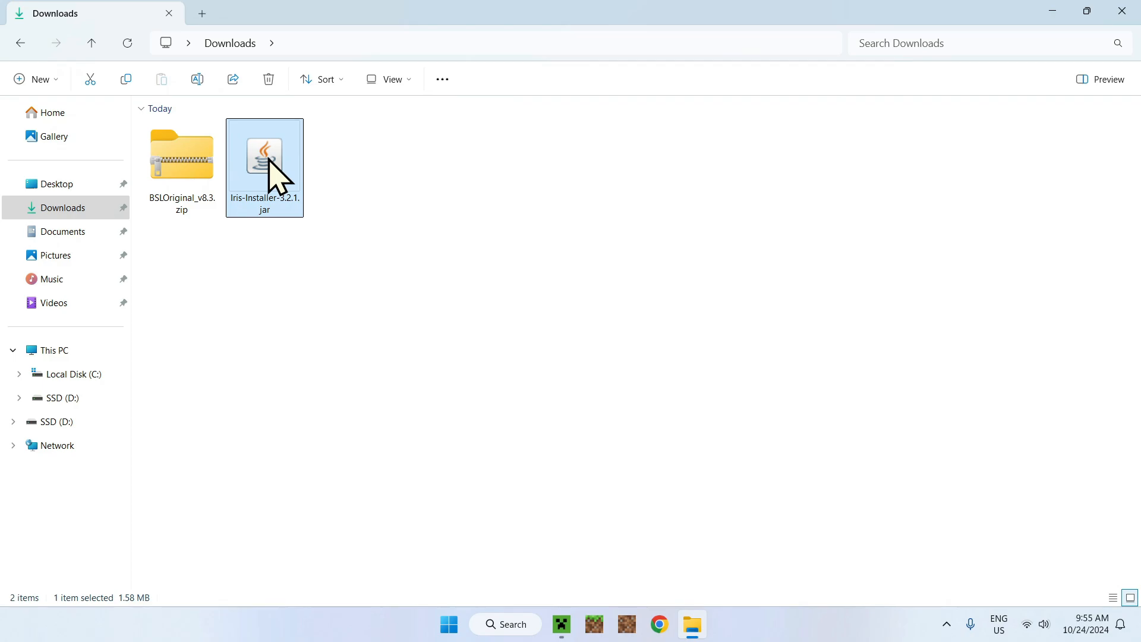
# - Run Iris-Installer-3.2.1.jar offering version 1.21.3, Iris Only and the .minecraft directory
pyautogui.doubleClick(264, 158)
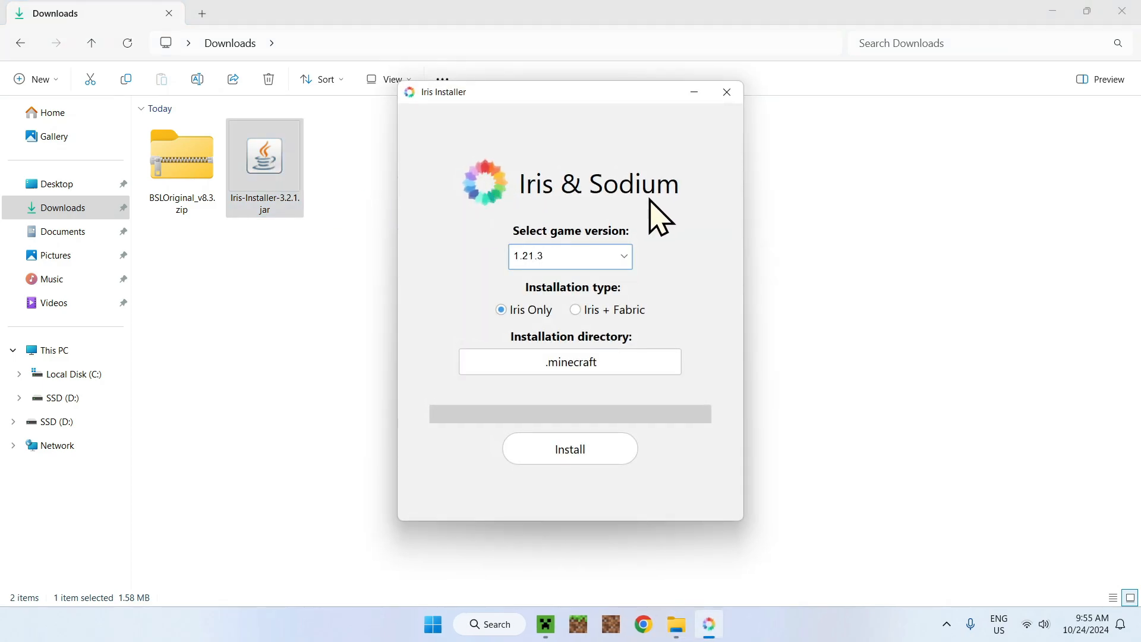
pyautogui.moveTo(448, 203)
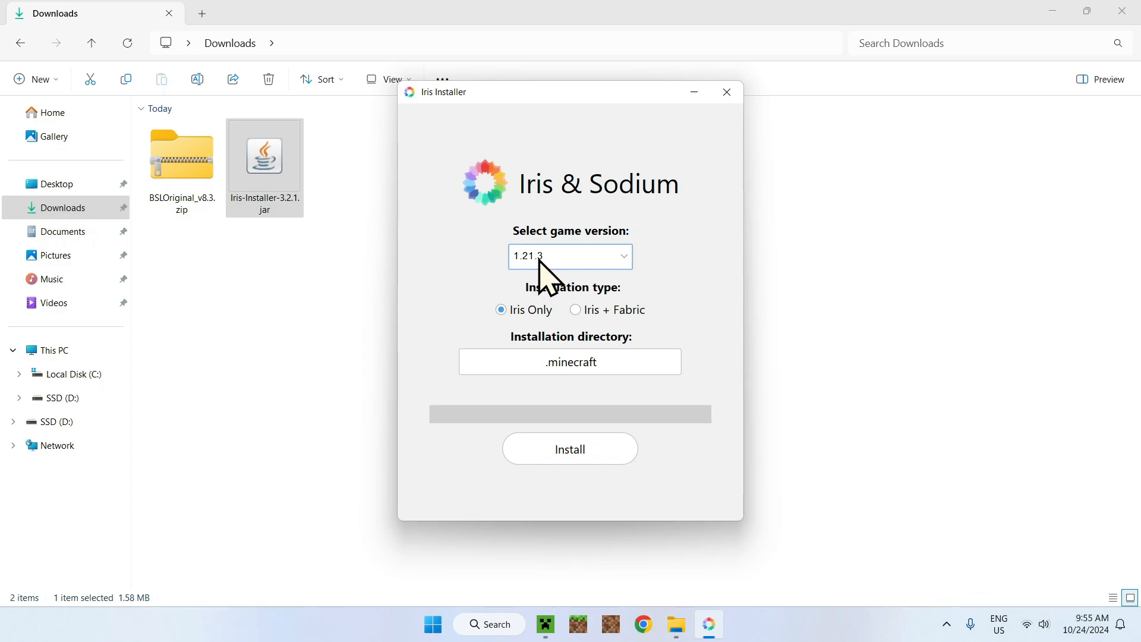
pyautogui.moveTo(477, 309)
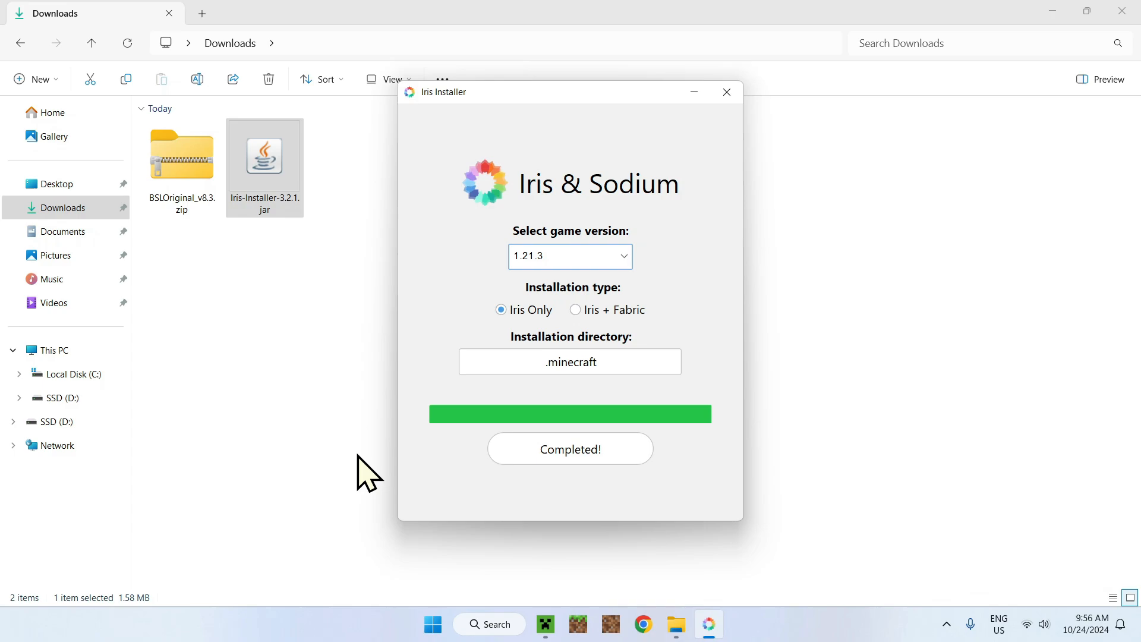
pyautogui.moveTo(544, 624)
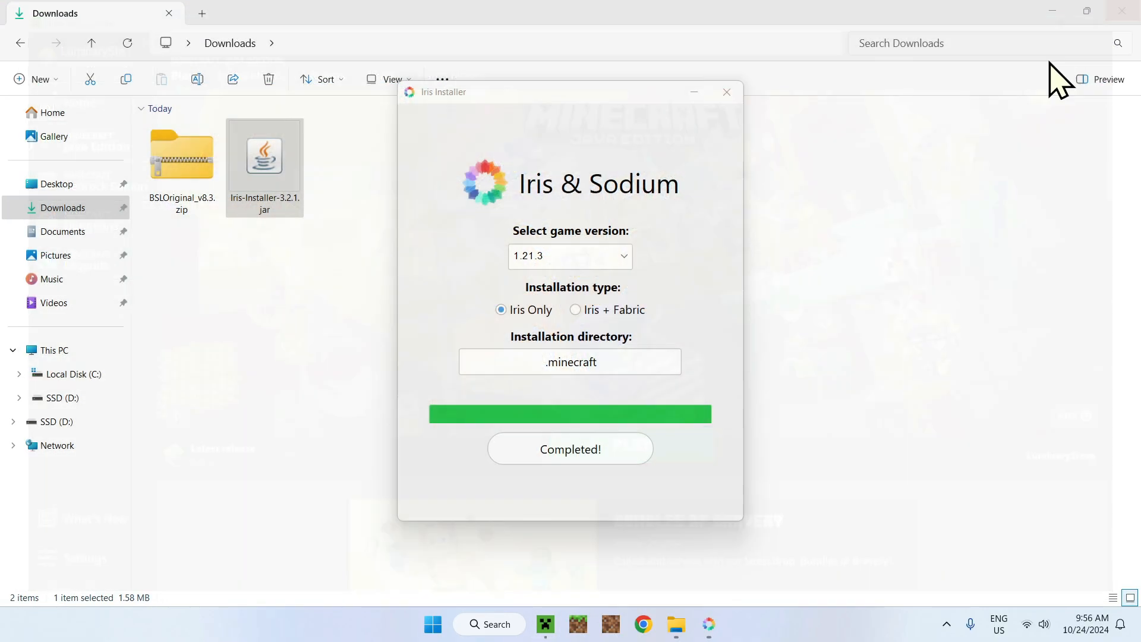
# - Show the launcher's Installations list and open the Iris & Sodium for 1.21.3 game folder
pyautogui.click(725, 92)
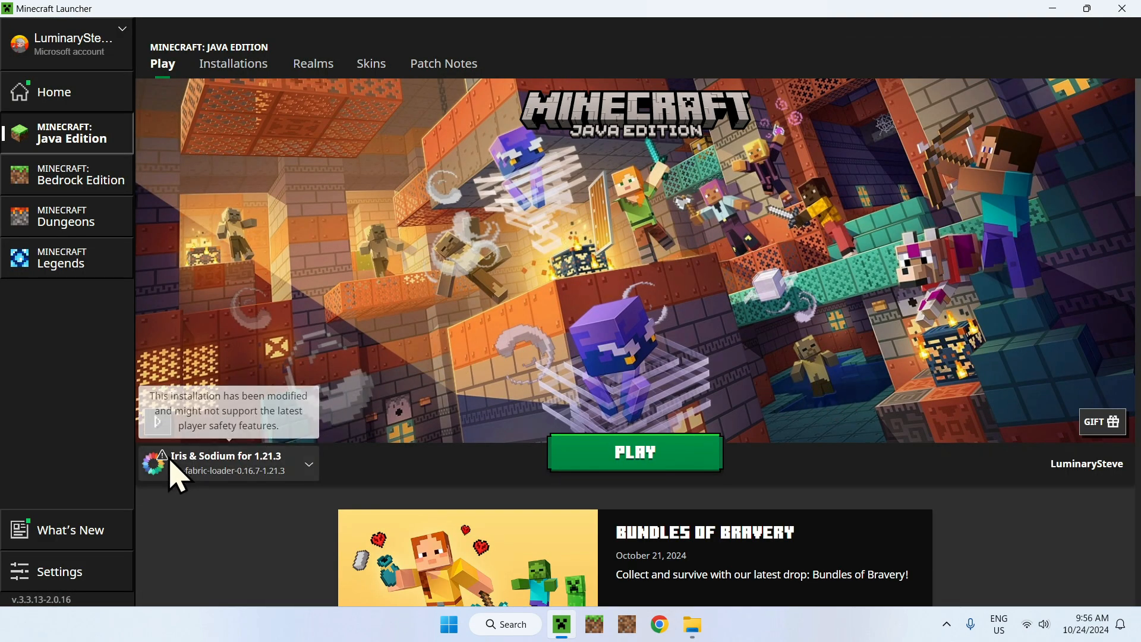
pyautogui.moveTo(261, 473)
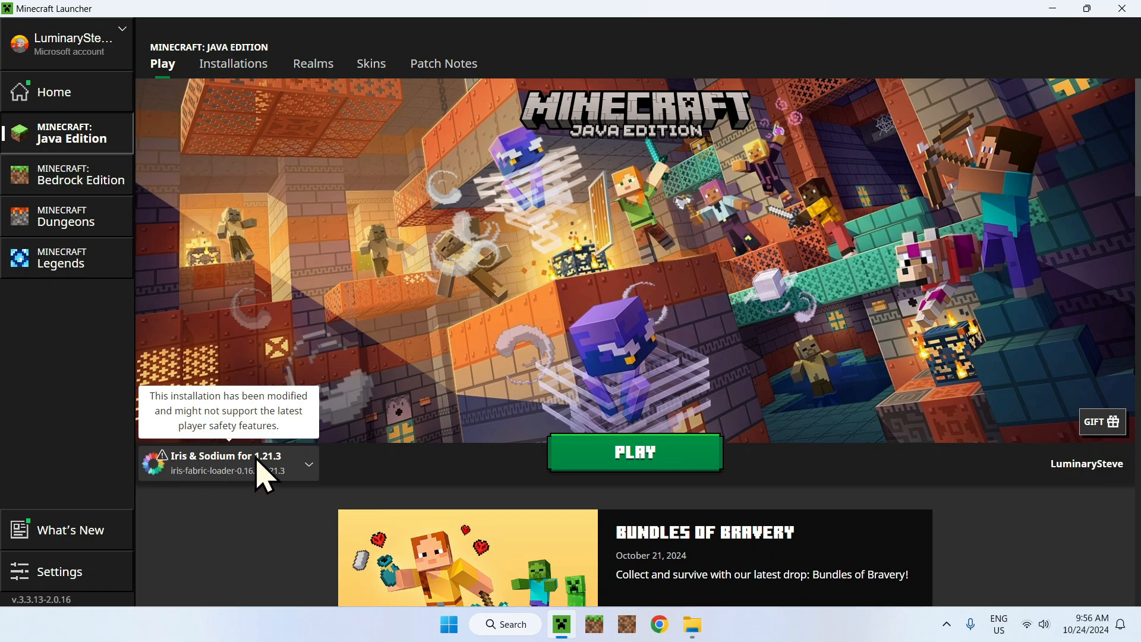
pyautogui.moveTo(275, 484)
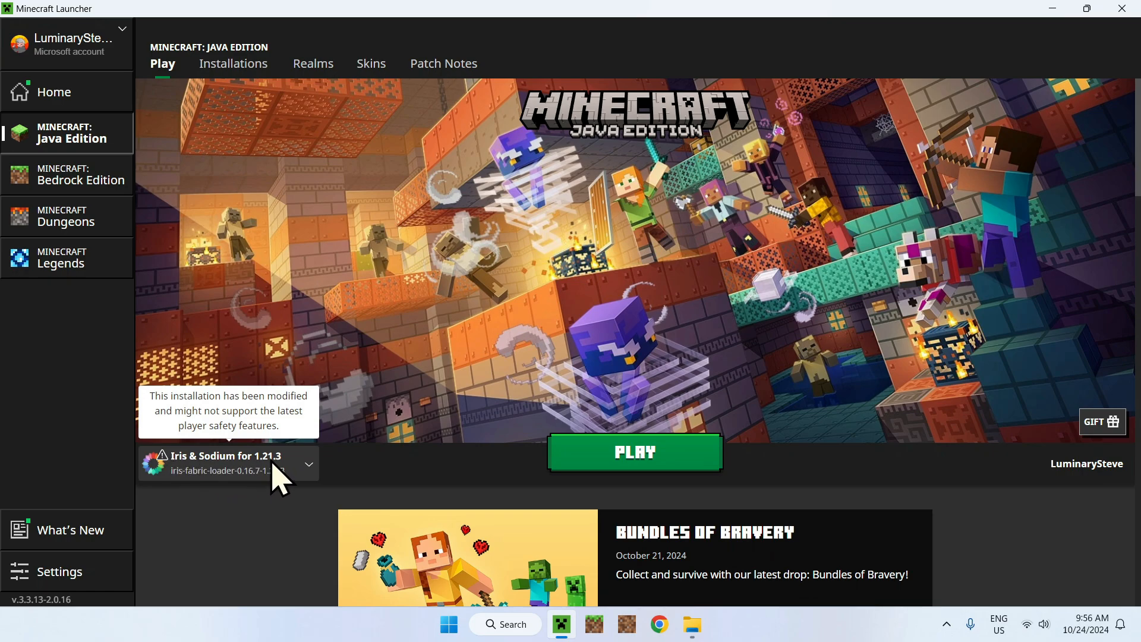
pyautogui.moveTo(381, 484)
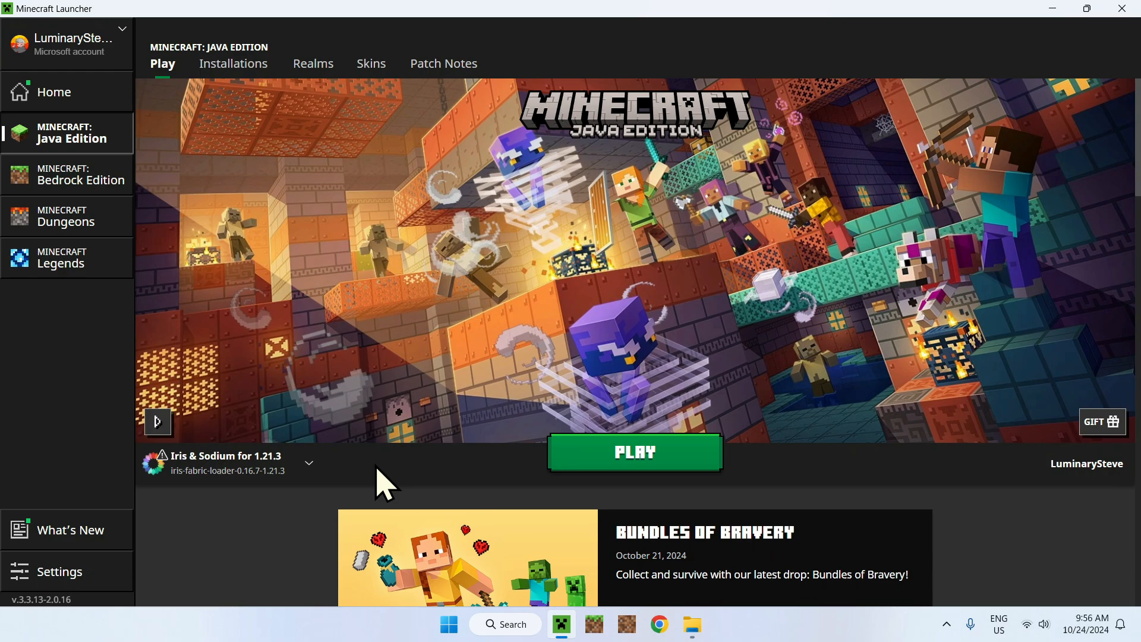
pyautogui.moveTo(233, 63)
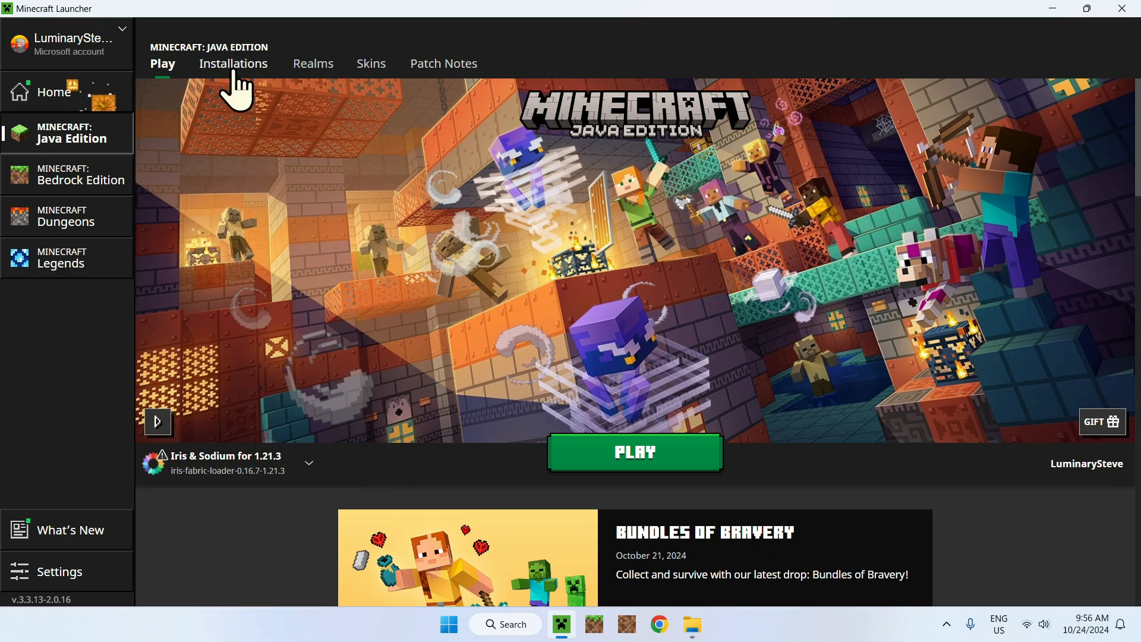
pyautogui.click(233, 63)
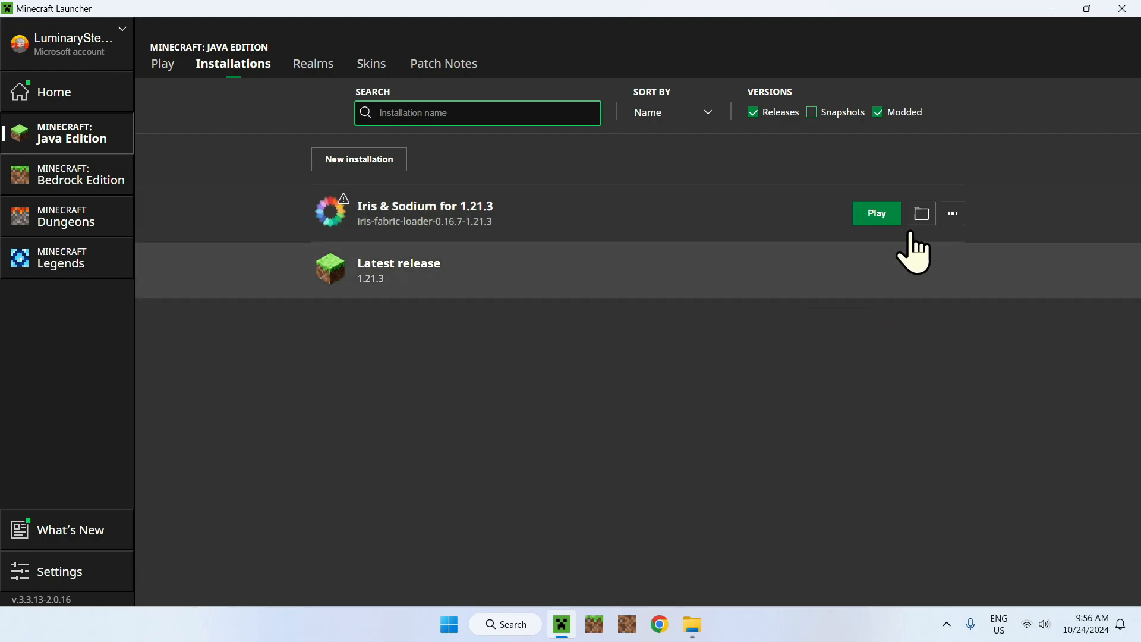
pyautogui.moveTo(924, 264)
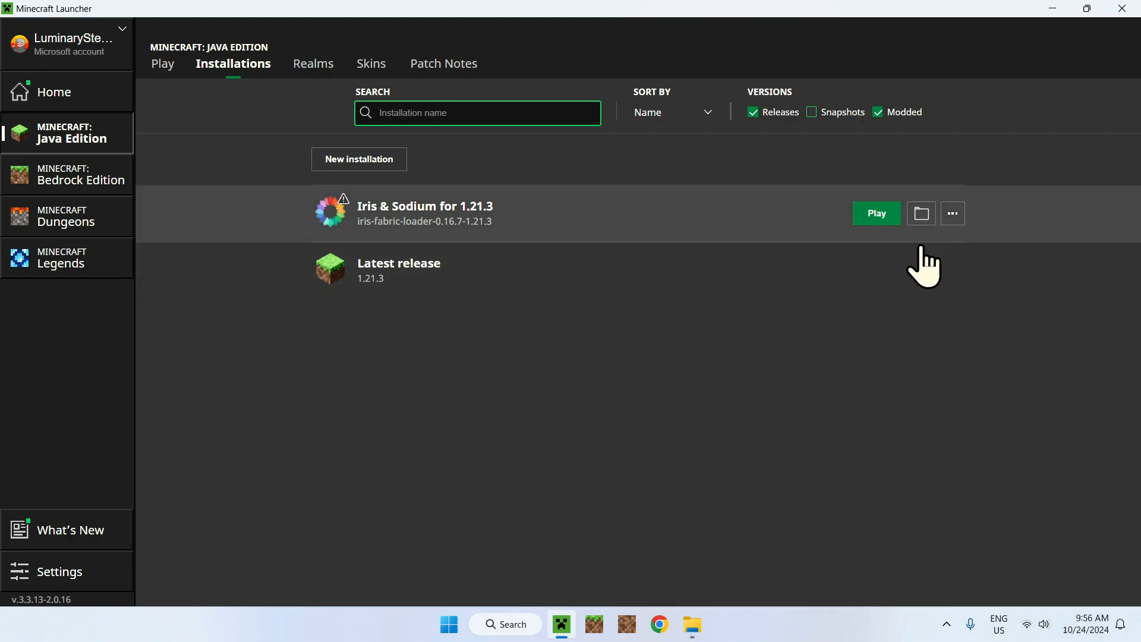
pyautogui.click(920, 213)
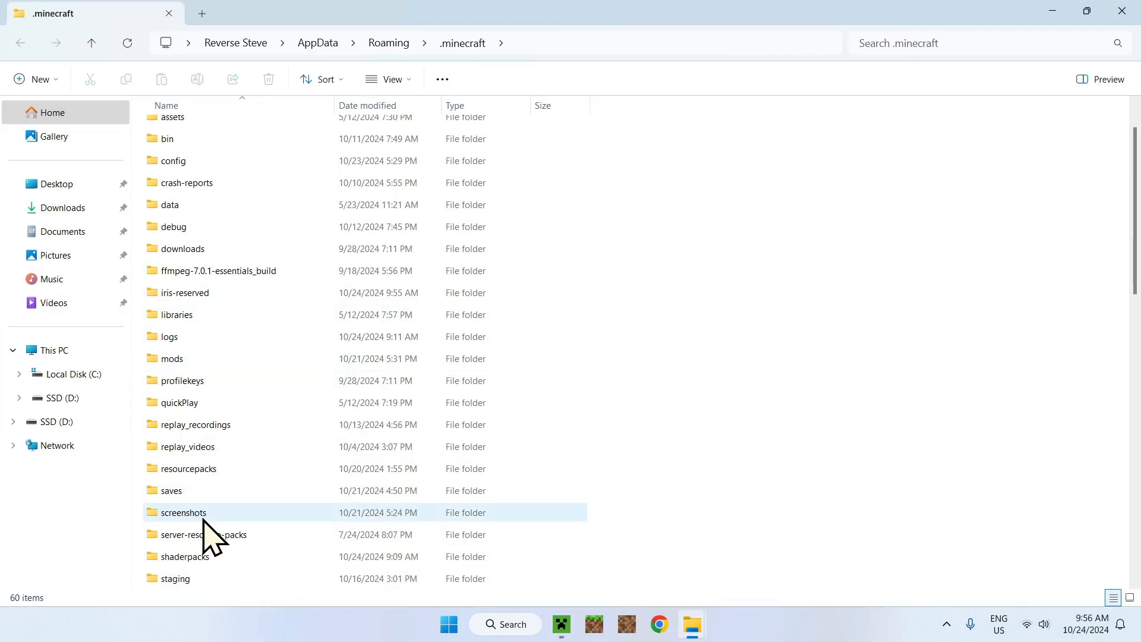
# - Select BSLOriginal_v8.3.zip in Downloads and return to the .minecraft folder
pyautogui.scroll(-3)
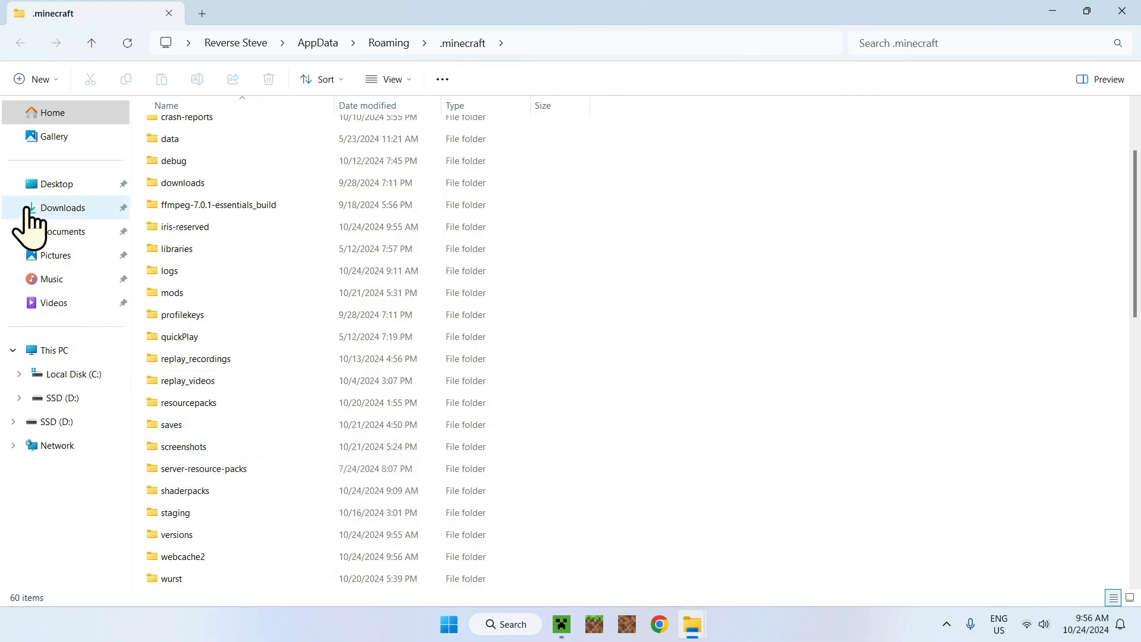
pyautogui.click(63, 207)
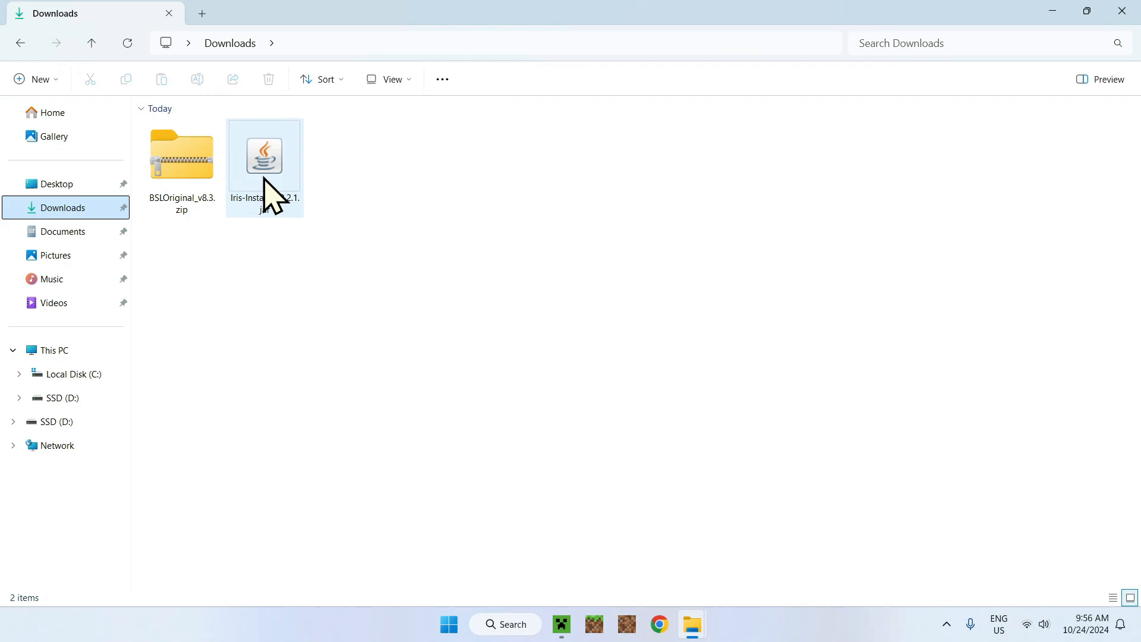
pyautogui.click(181, 154)
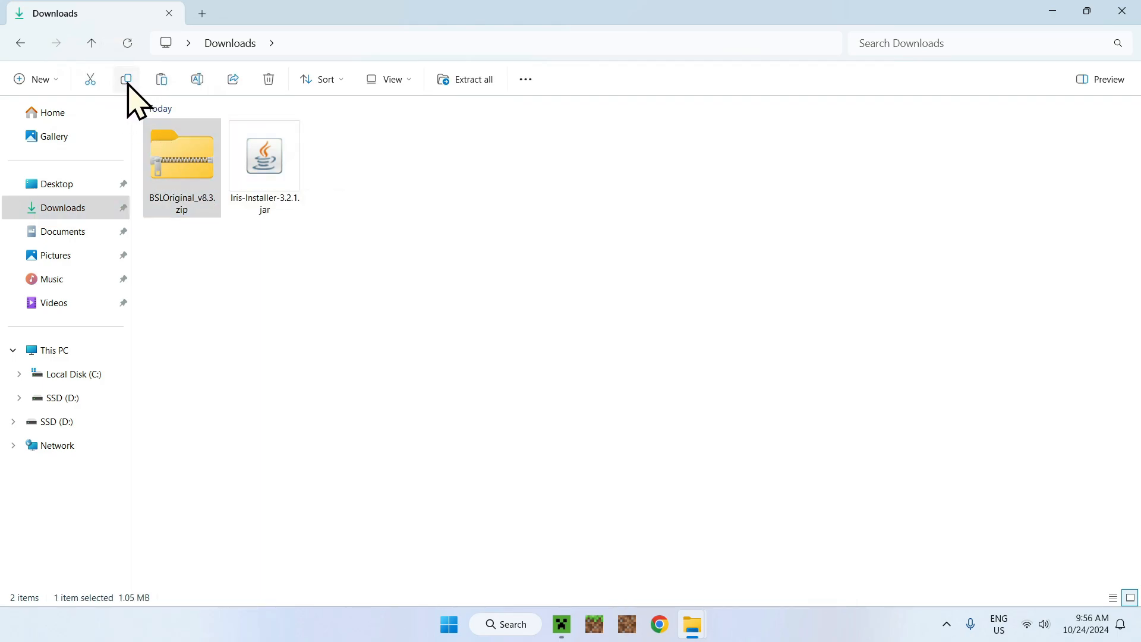
pyautogui.moveTo(20, 43)
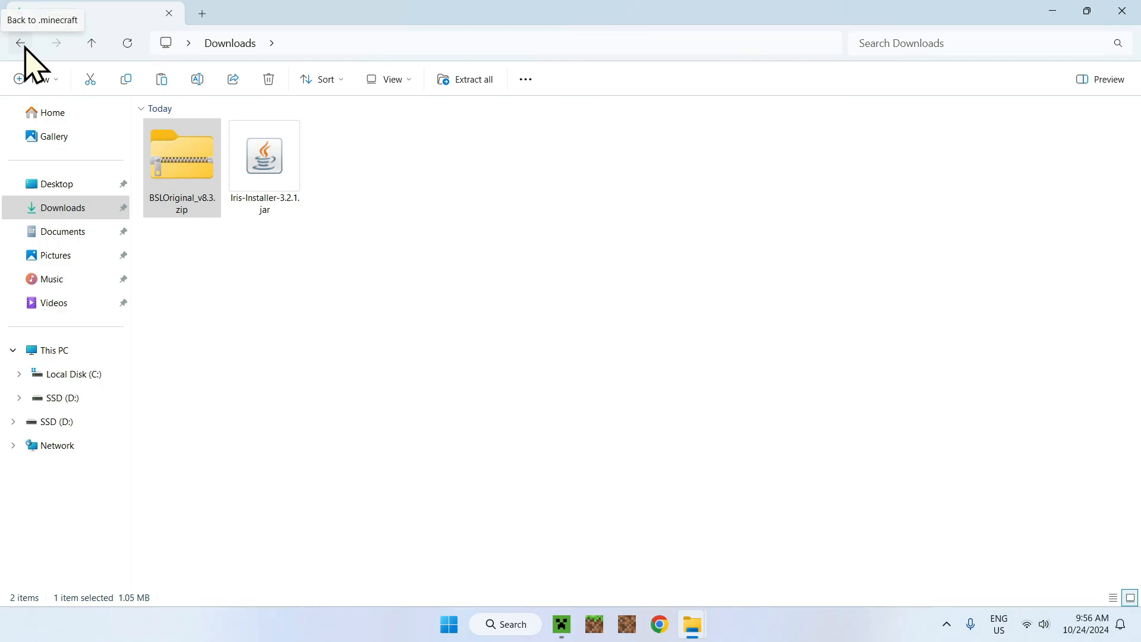
pyautogui.click(21, 43)
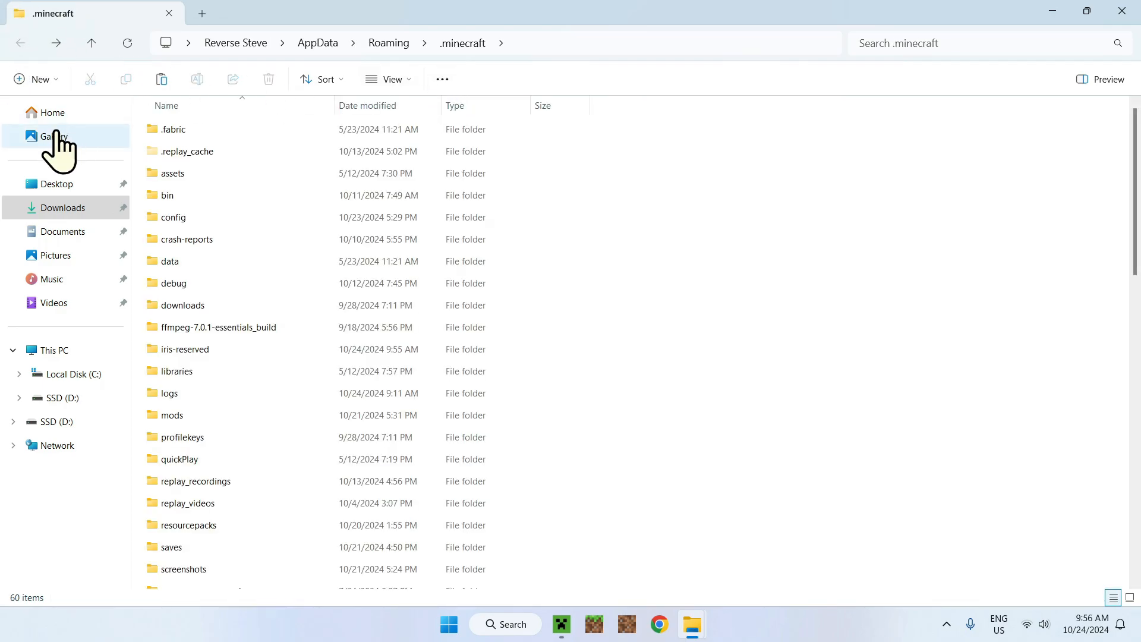
# - Reach the empty shaderpacks folder inside .minecraft, then go back to Downloads
pyautogui.scroll(-3)
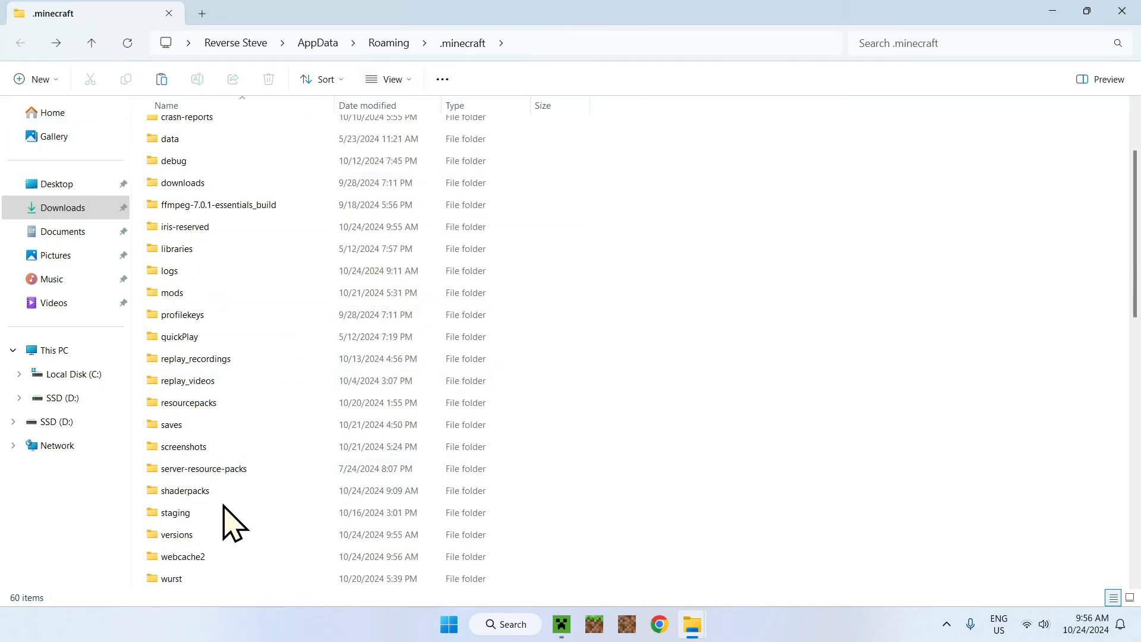
pyautogui.doubleClick(184, 489)
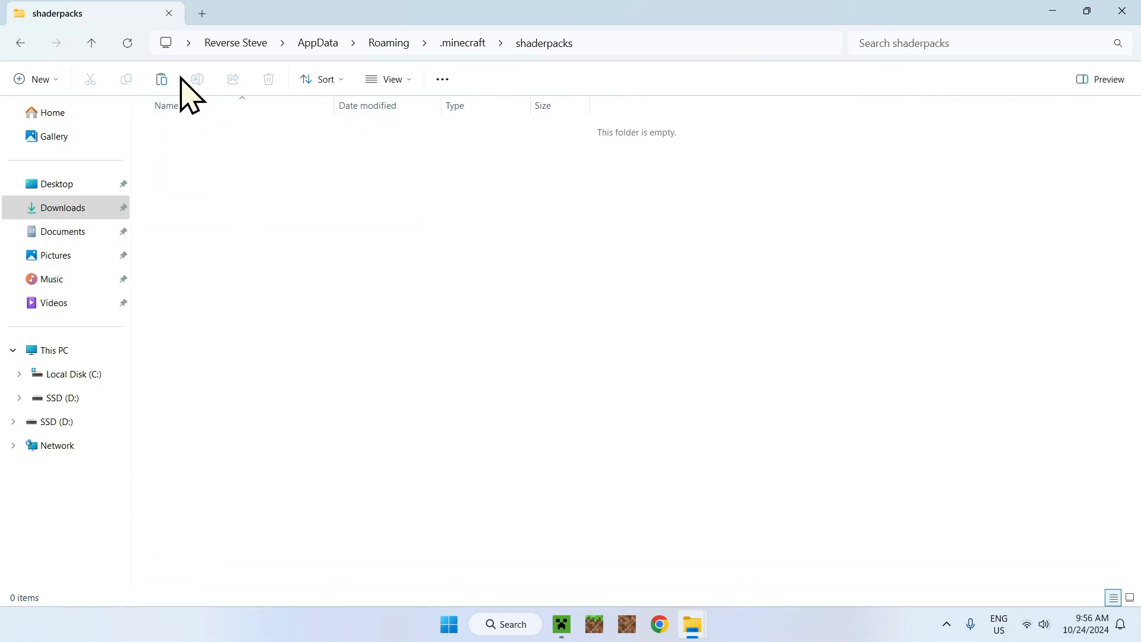
pyautogui.click(161, 80)
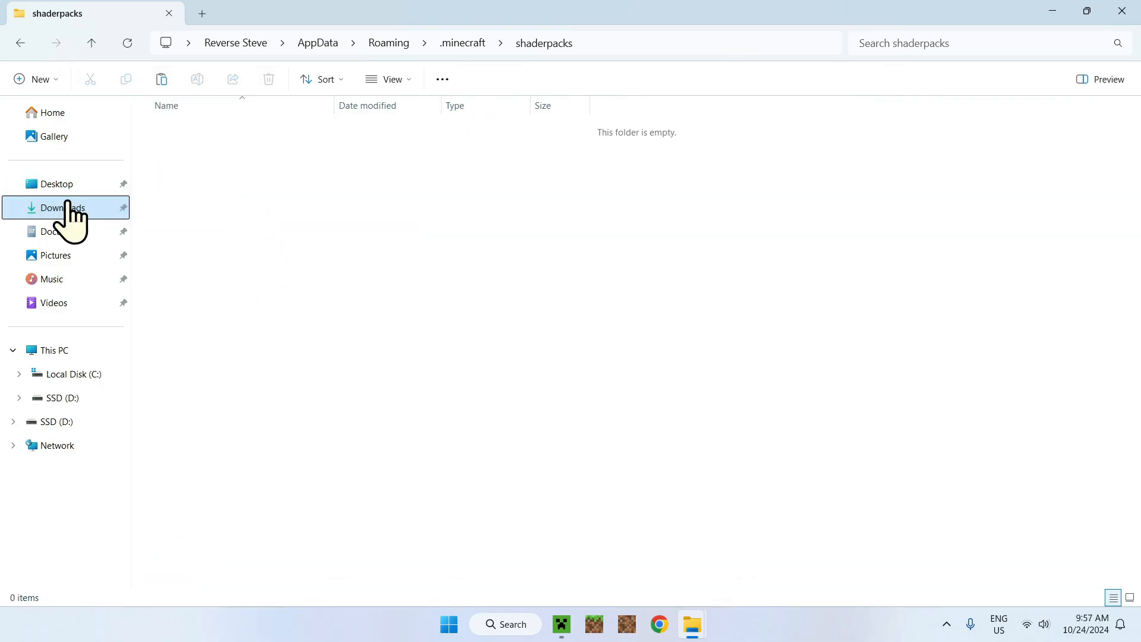
pyautogui.click(63, 206)
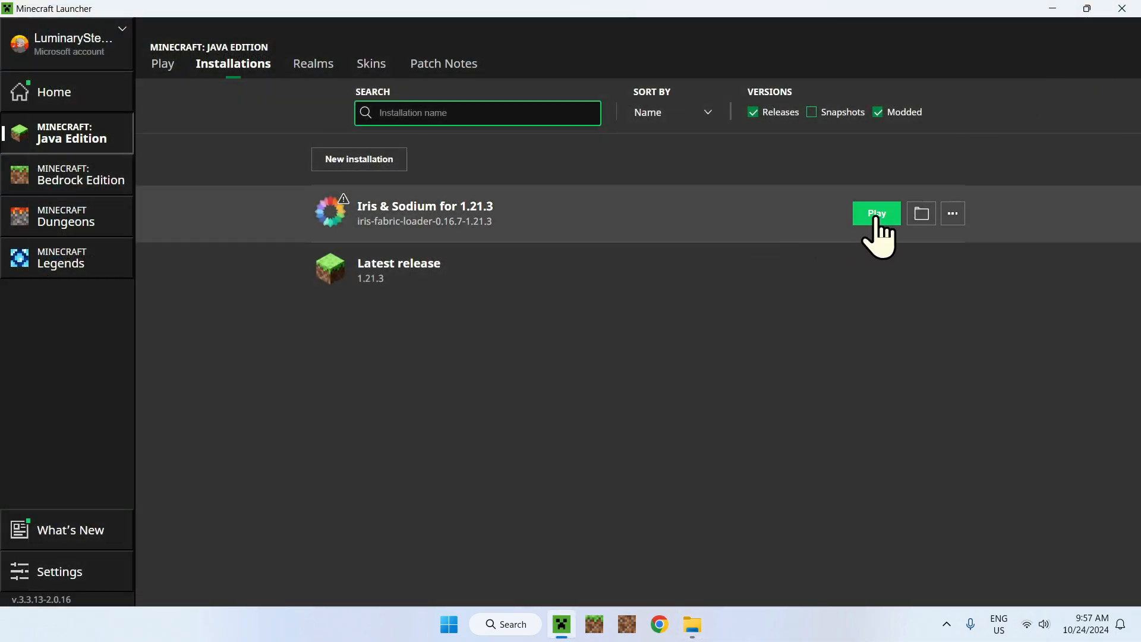
# - Play the Iris & Sodium for 1.21.3 installation, confirming the modified-installation warning
pyautogui.click(876, 213)
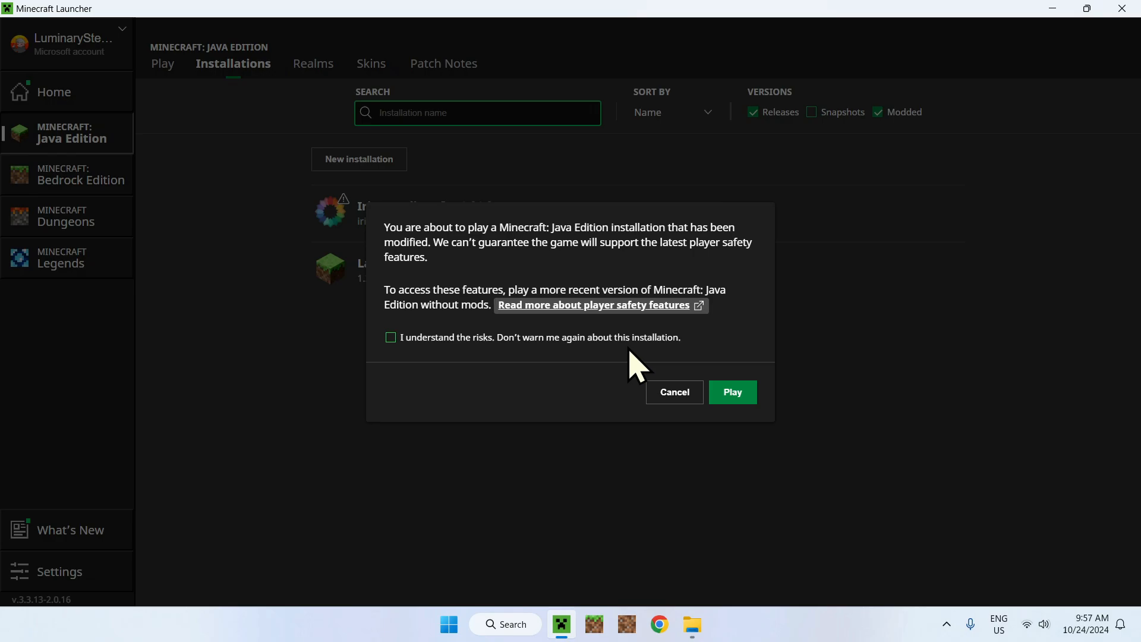
pyautogui.click(672, 391)
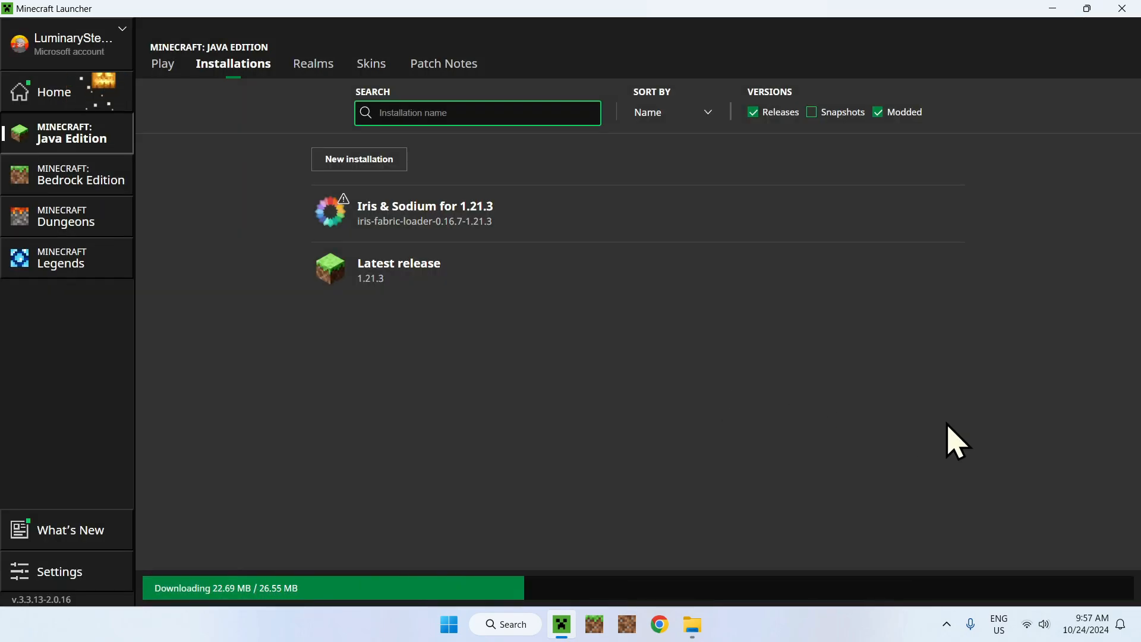
pyautogui.click(690, 624)
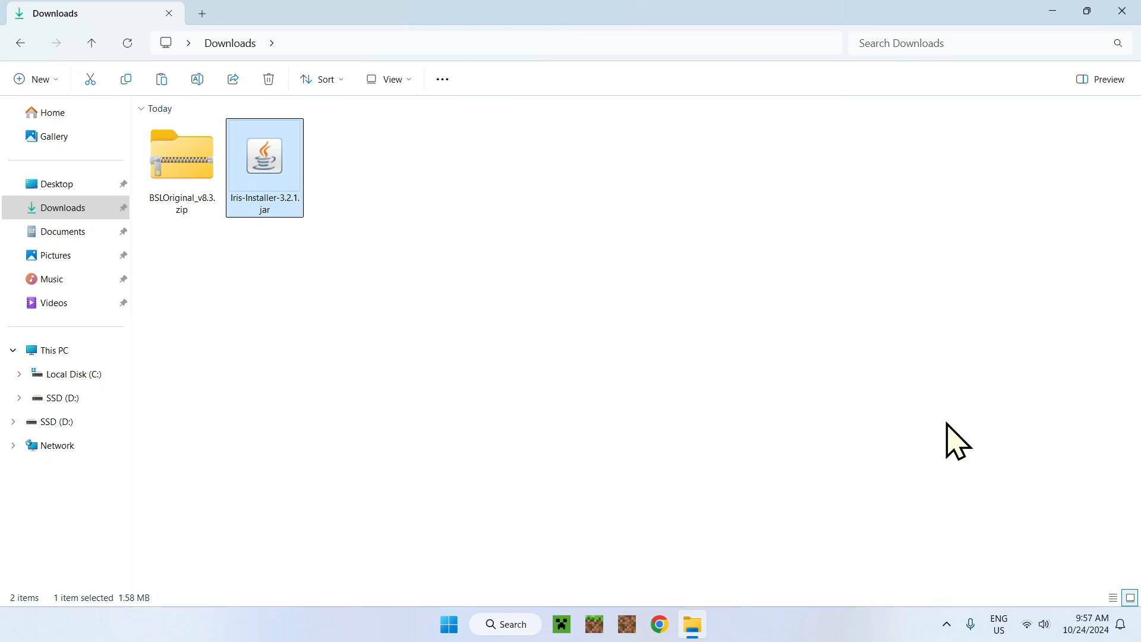
pyautogui.doubleClick(263, 153)
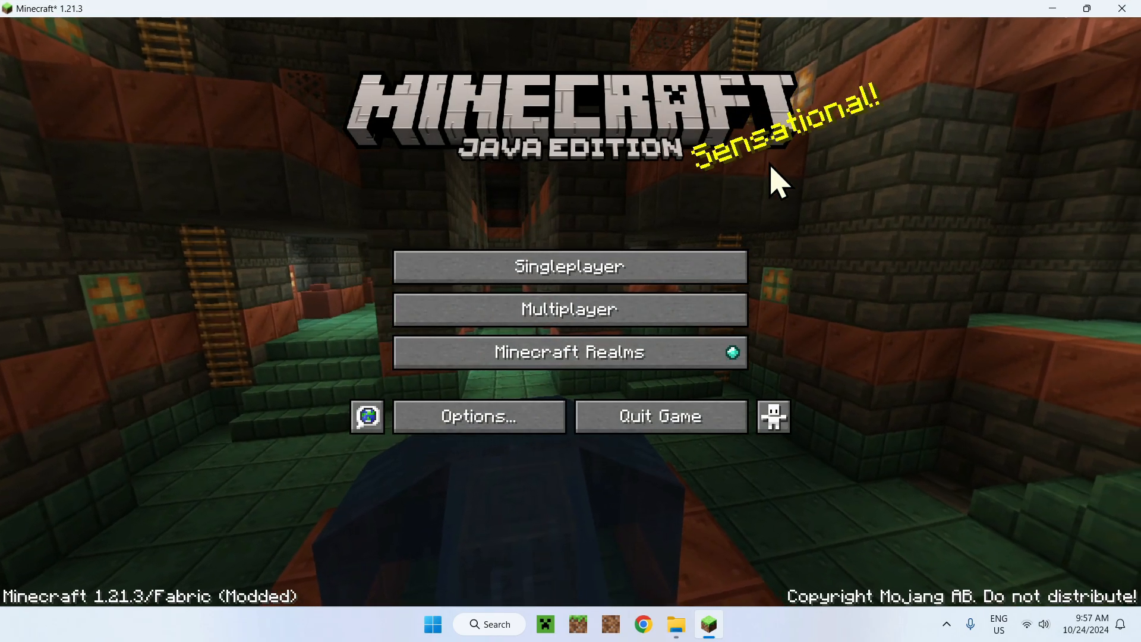
pyautogui.moveTo(215, 501)
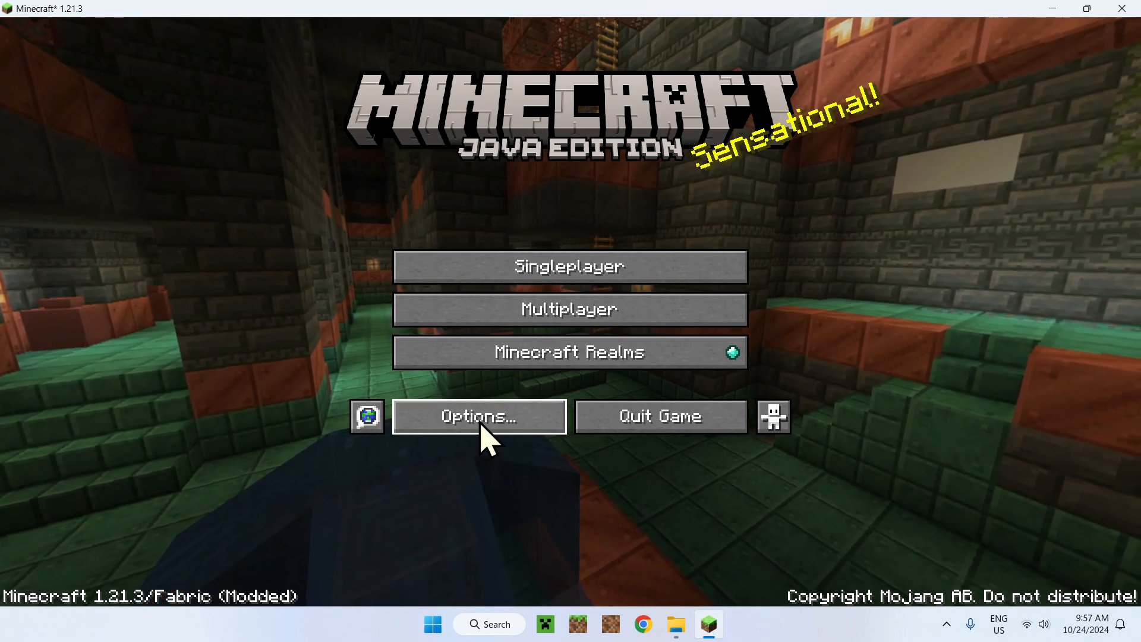
# - Reach the Iris Shader Packs screen through Options and Video Settings, showing no packs present
pyautogui.click(479, 416)
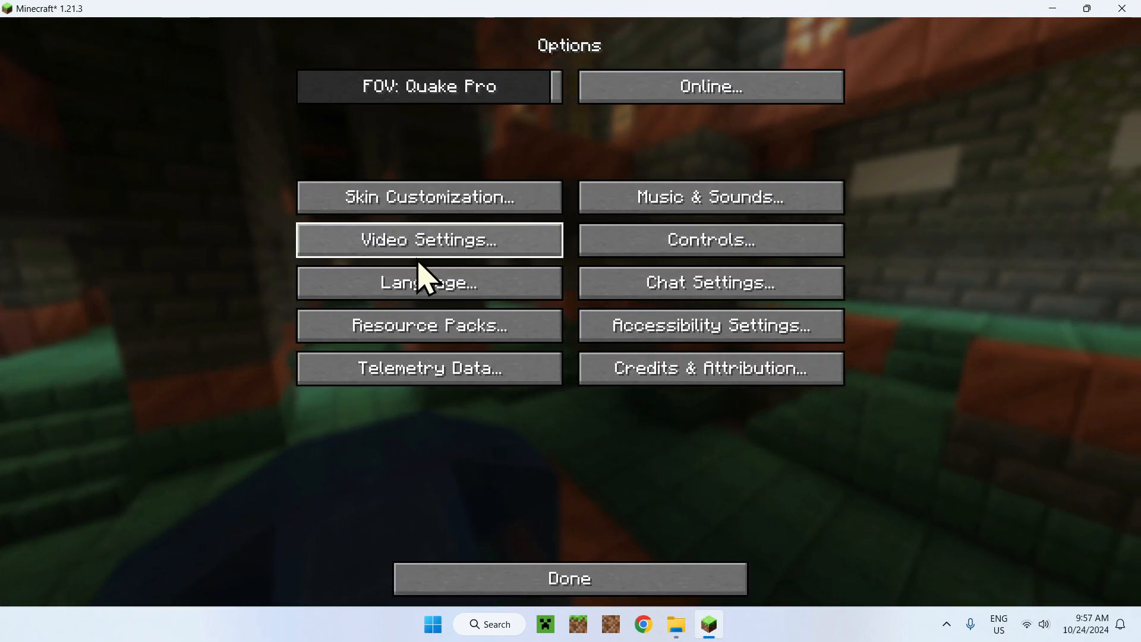
pyautogui.click(429, 238)
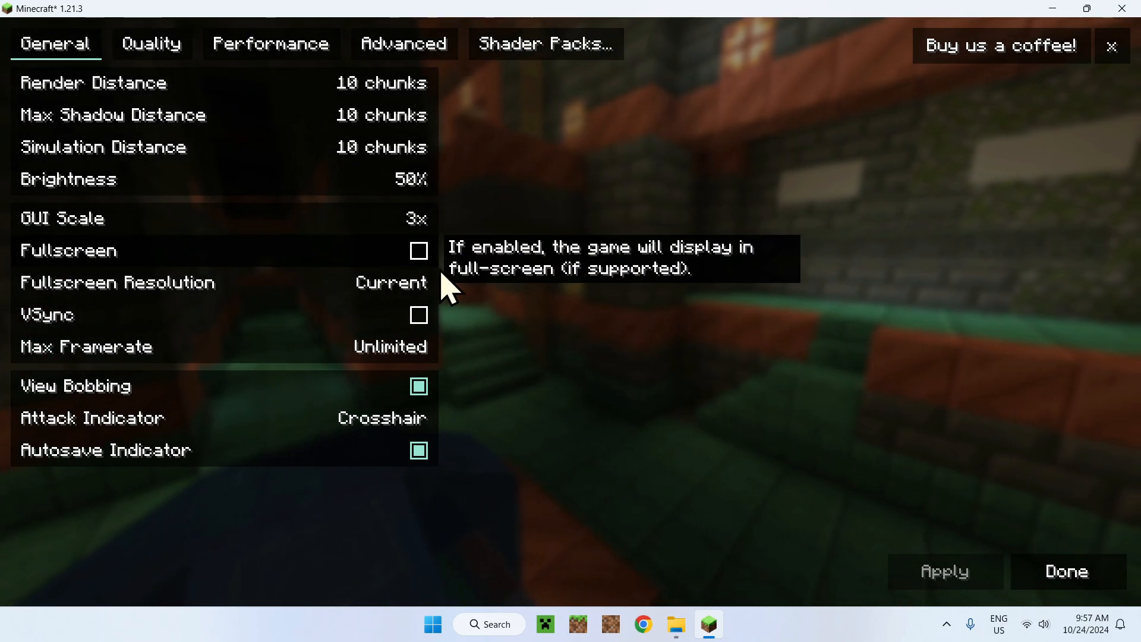
pyautogui.moveTo(608, 73)
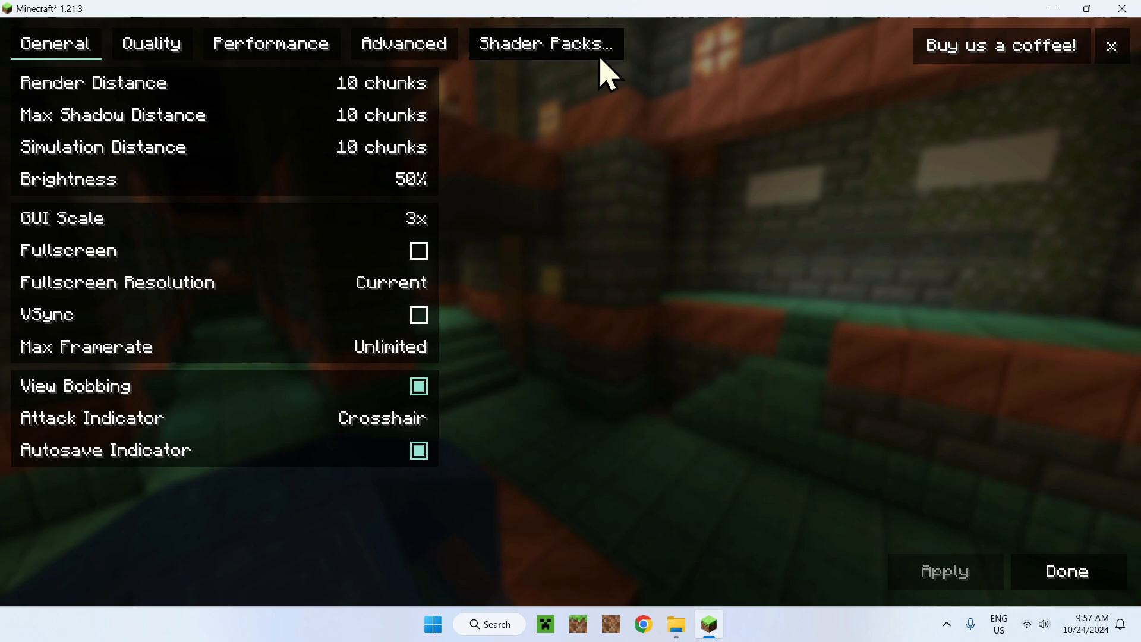
pyautogui.click(545, 44)
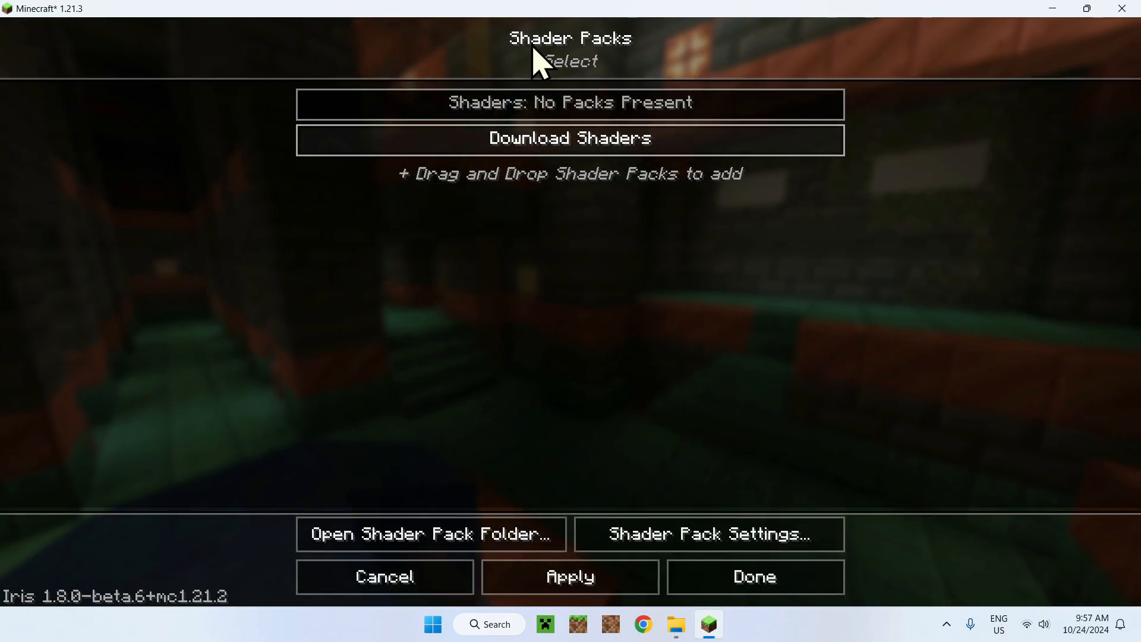
pyautogui.moveTo(597, 117)
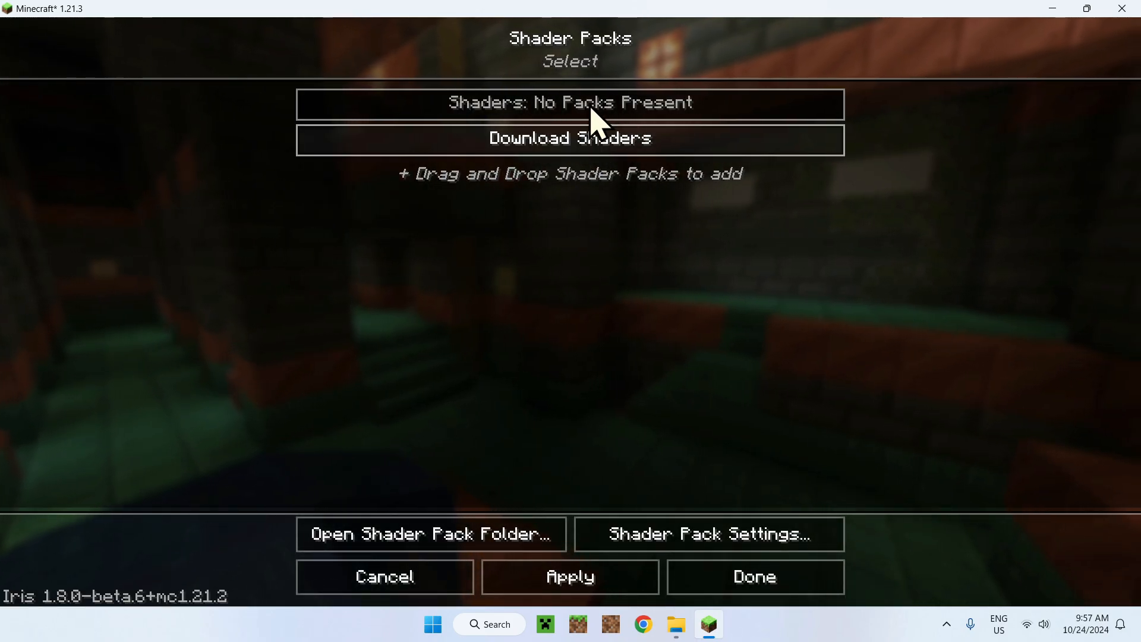
pyautogui.moveTo(569, 139)
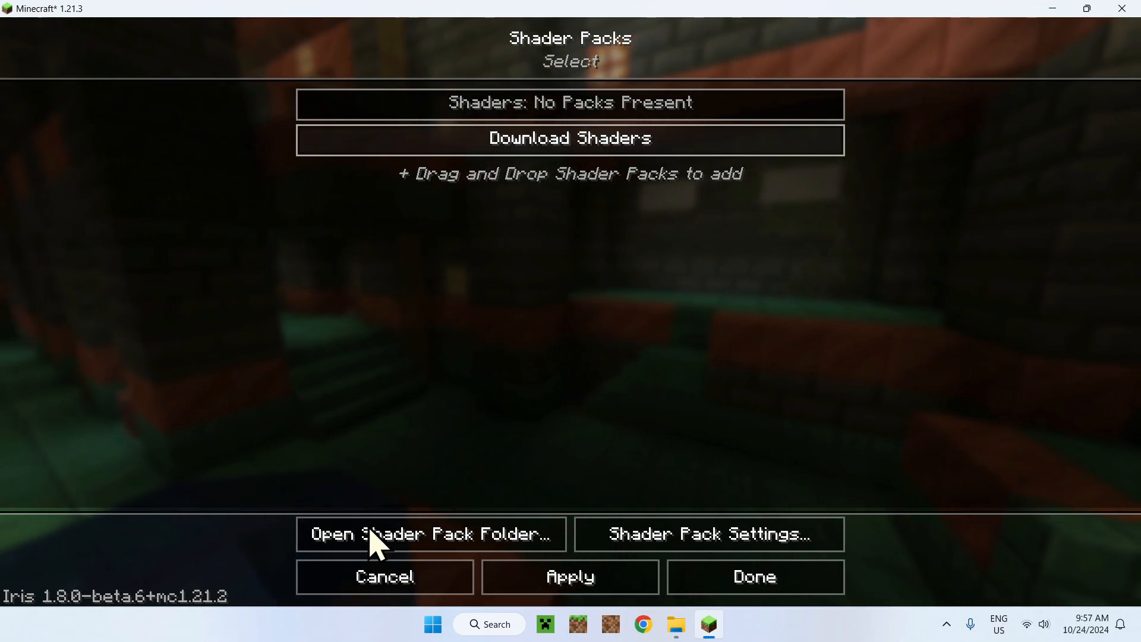
pyautogui.moveTo(433, 552)
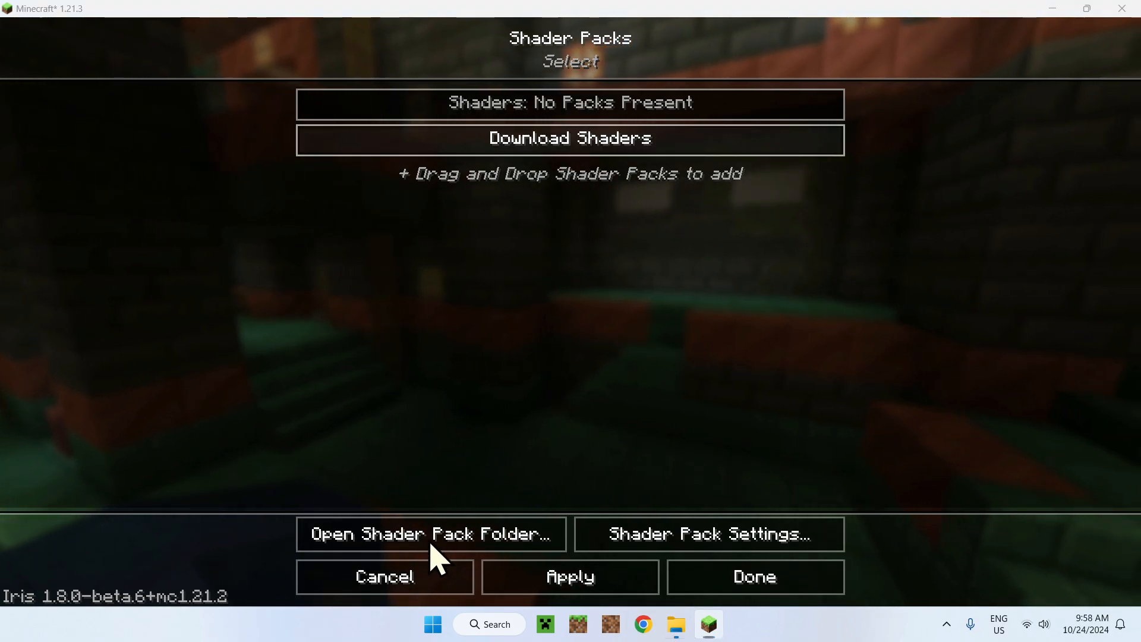
# - Open the .minecraft\shaderpacks folder in File Explorer via 'Open Shader Pack Folder...'
pyautogui.click(431, 533)
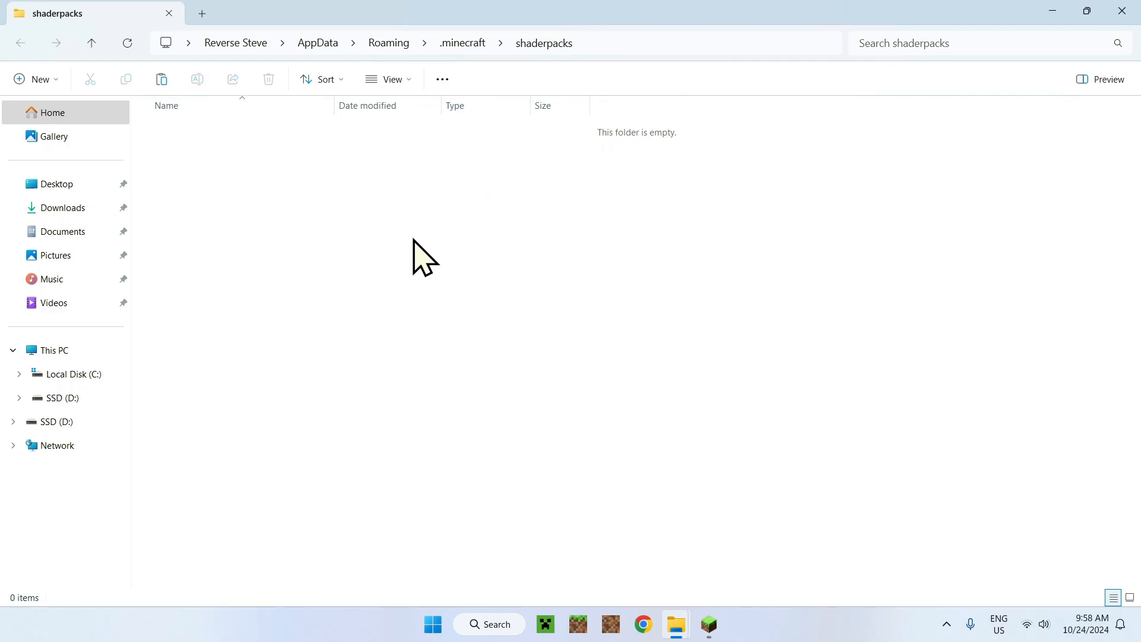
pyautogui.moveTo(63, 207)
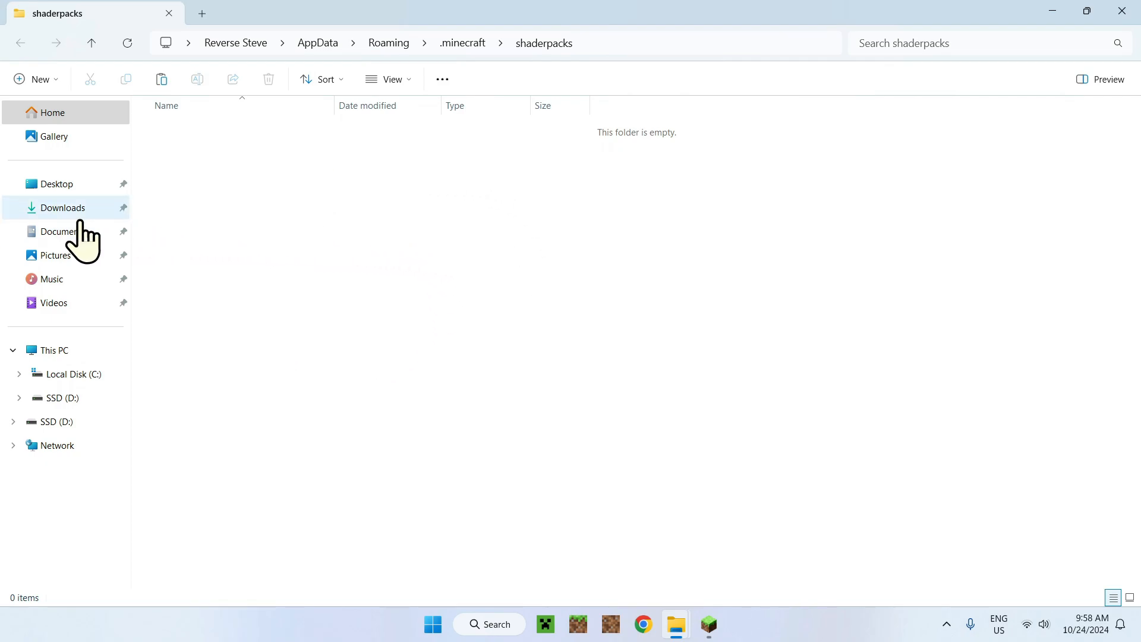
# - Copy BSLOriginal_v8.3.zip from Downloads and paste it into the shaderpacks folder
pyautogui.click(63, 207)
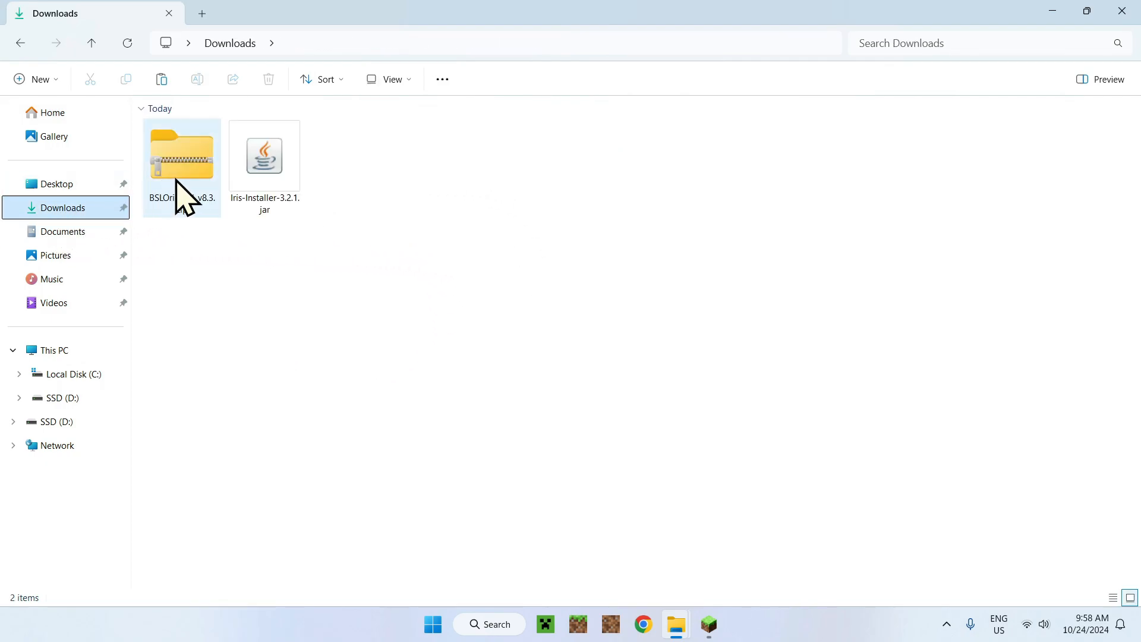
pyautogui.click(180, 155)
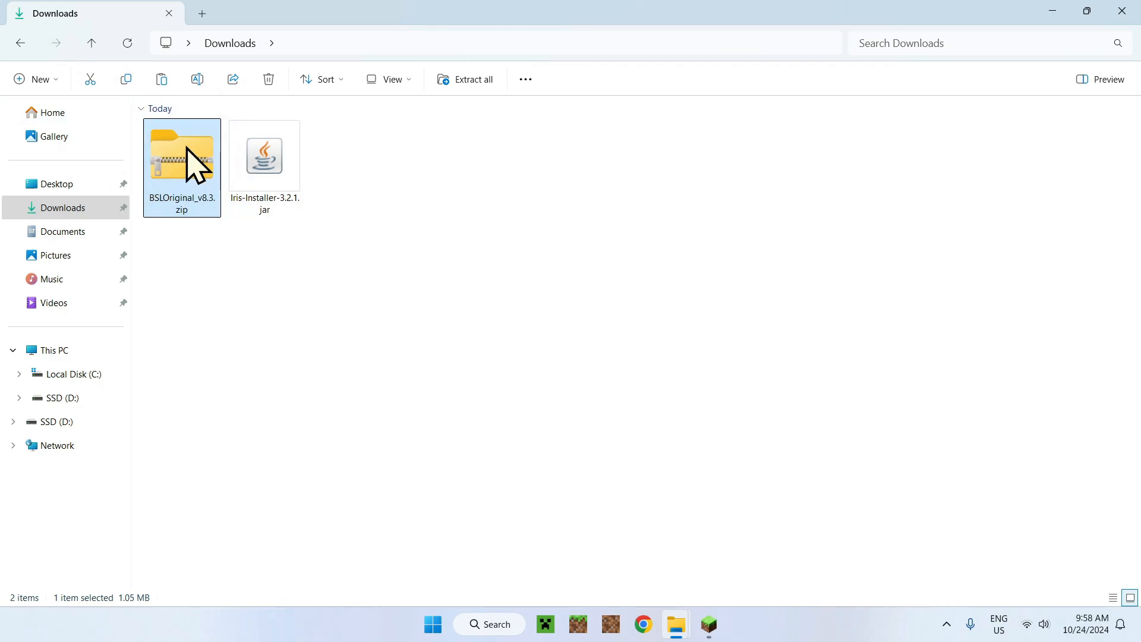
pyautogui.moveTo(125, 78)
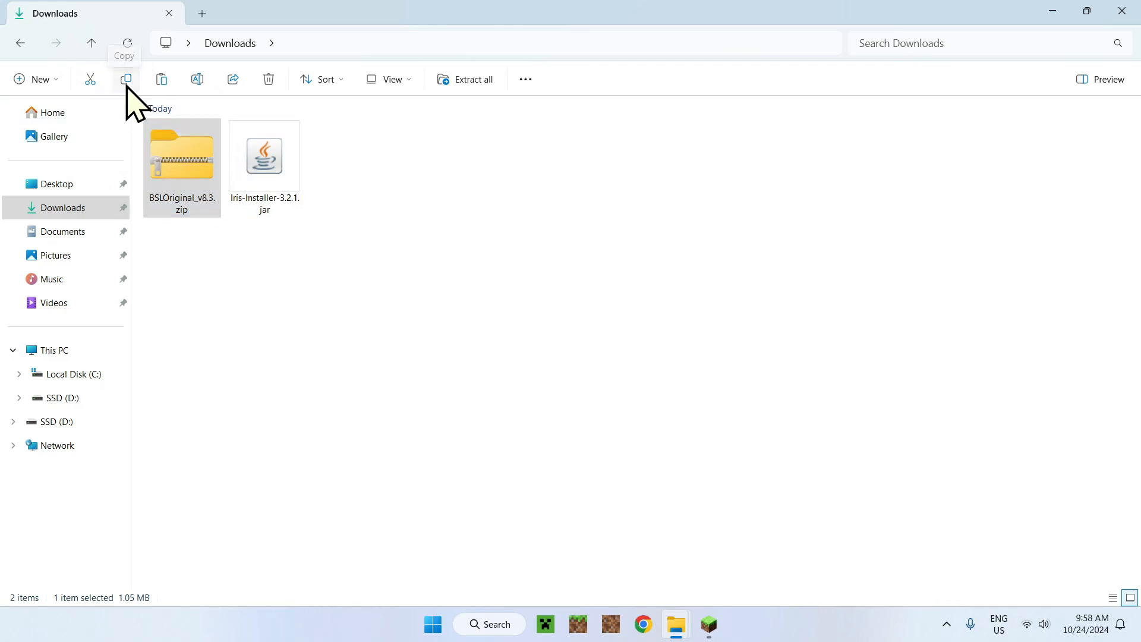
pyautogui.moveTo(20, 43)
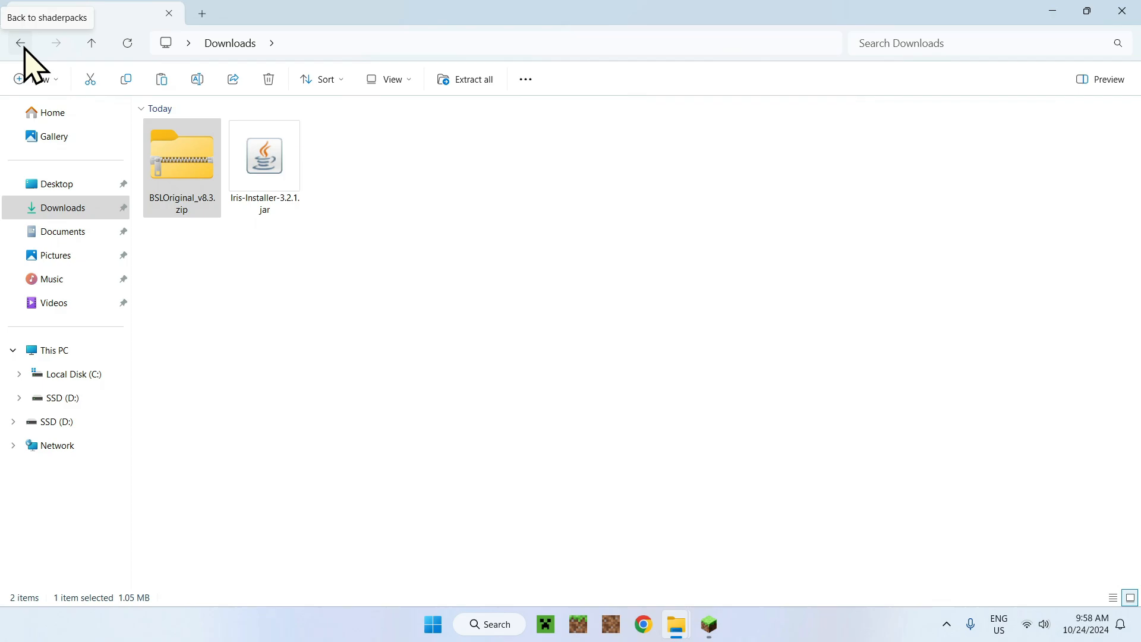
pyautogui.click(20, 43)
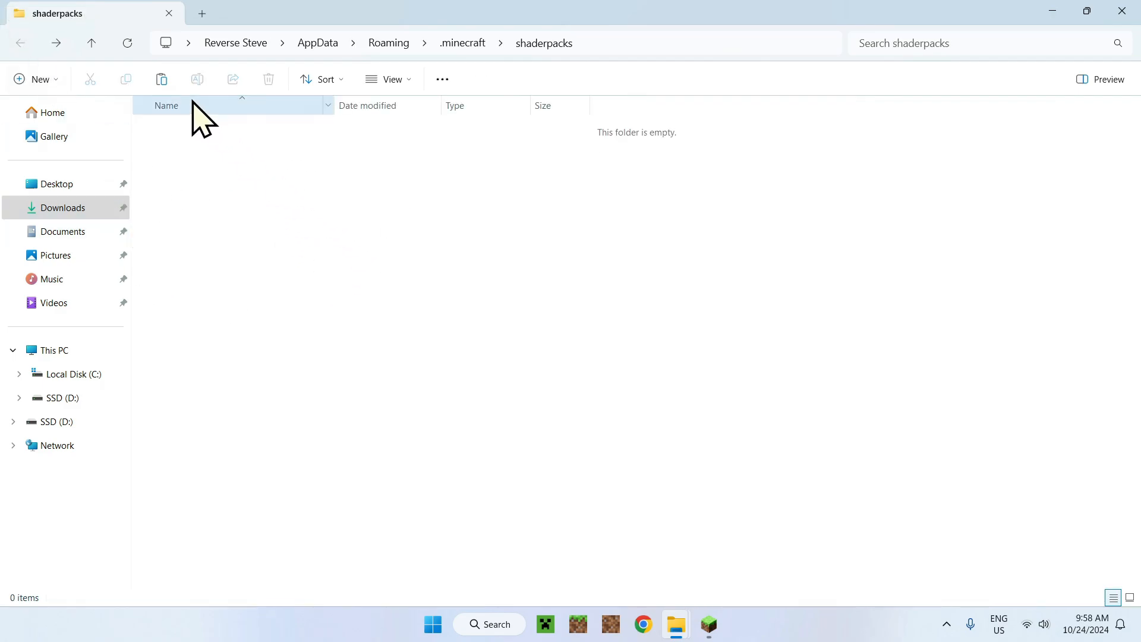
pyautogui.click(160, 79)
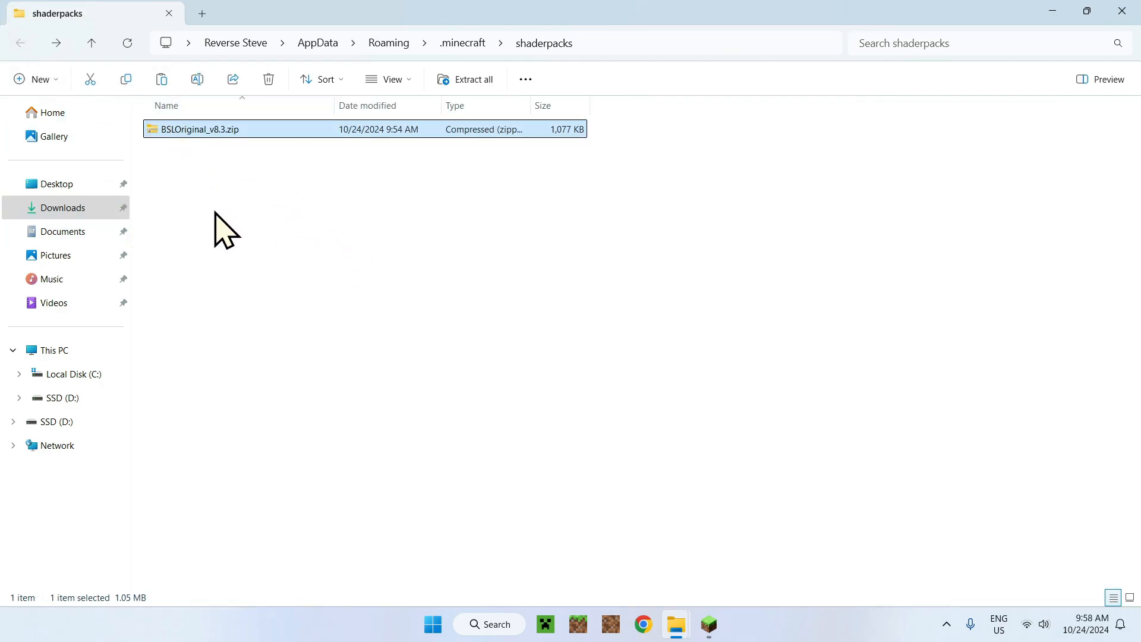
pyautogui.moveTo(411, 212)
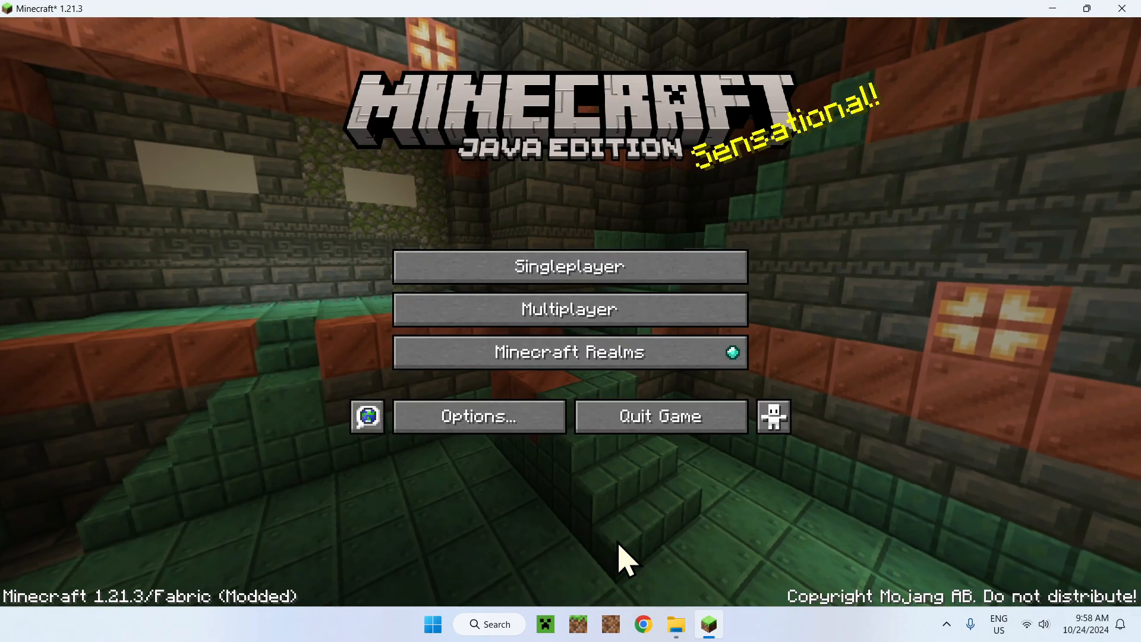
pyautogui.moveTo(570, 266)
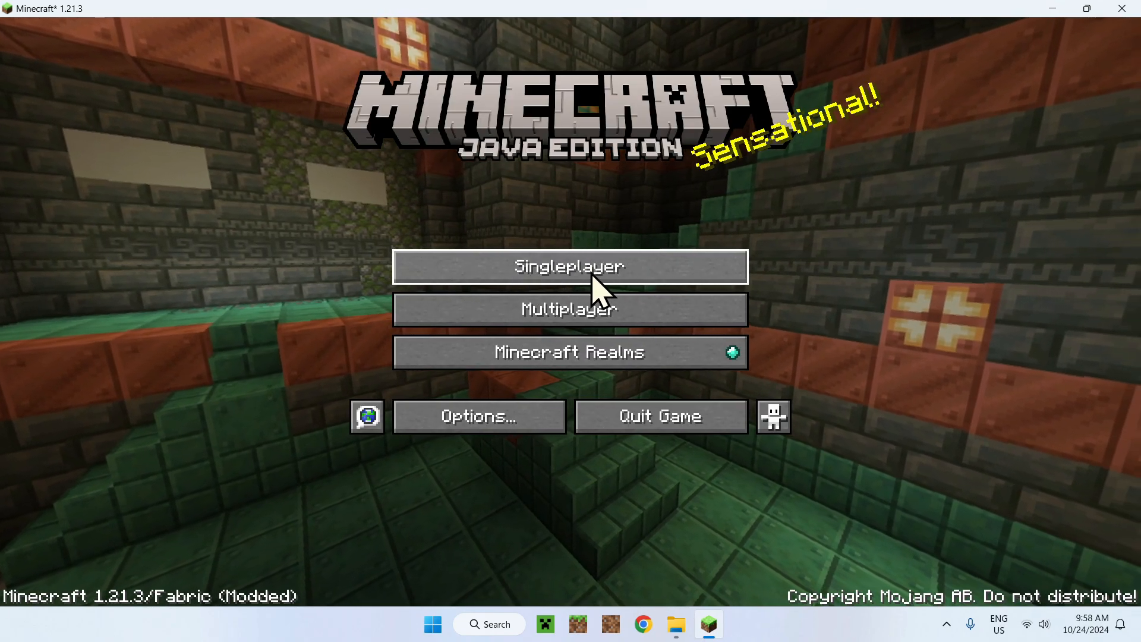
# - Start a singleplayer world from the Minecraft title screen
pyautogui.click(569, 266)
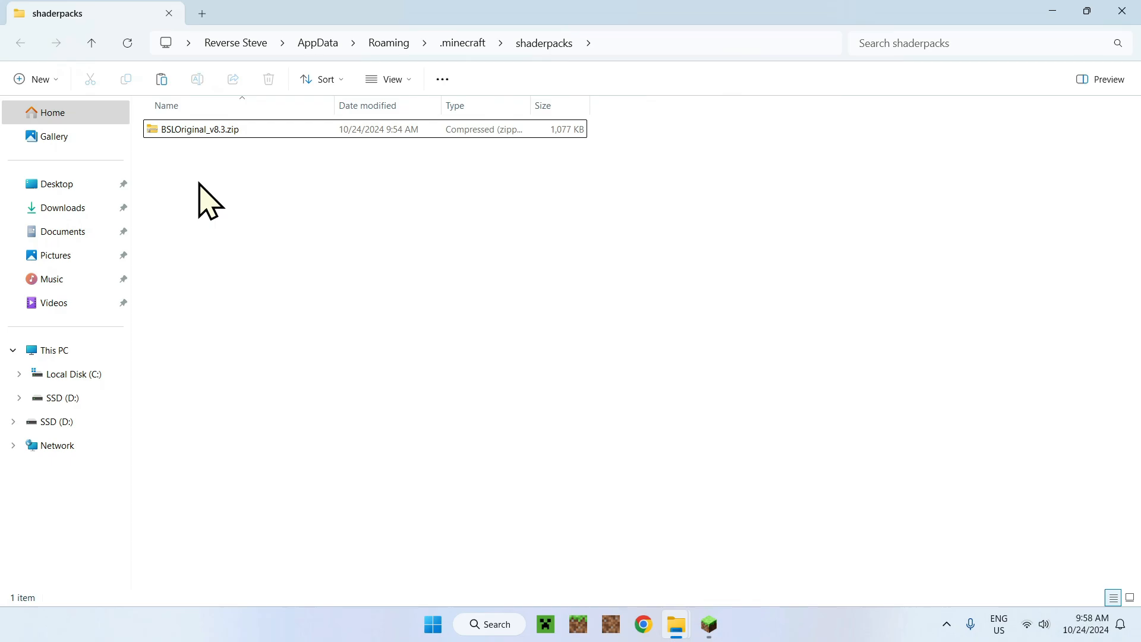
pyautogui.moveTo(224, 180)
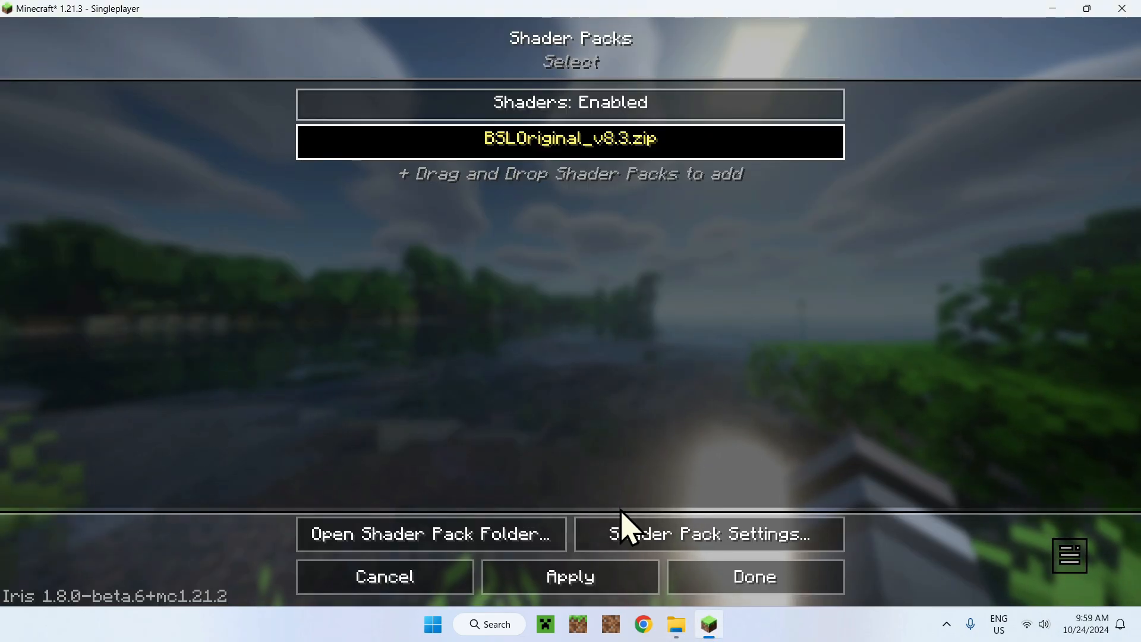
# - View the BSL shader pack's settings screen showing the Ultra profile
pyautogui.click(705, 533)
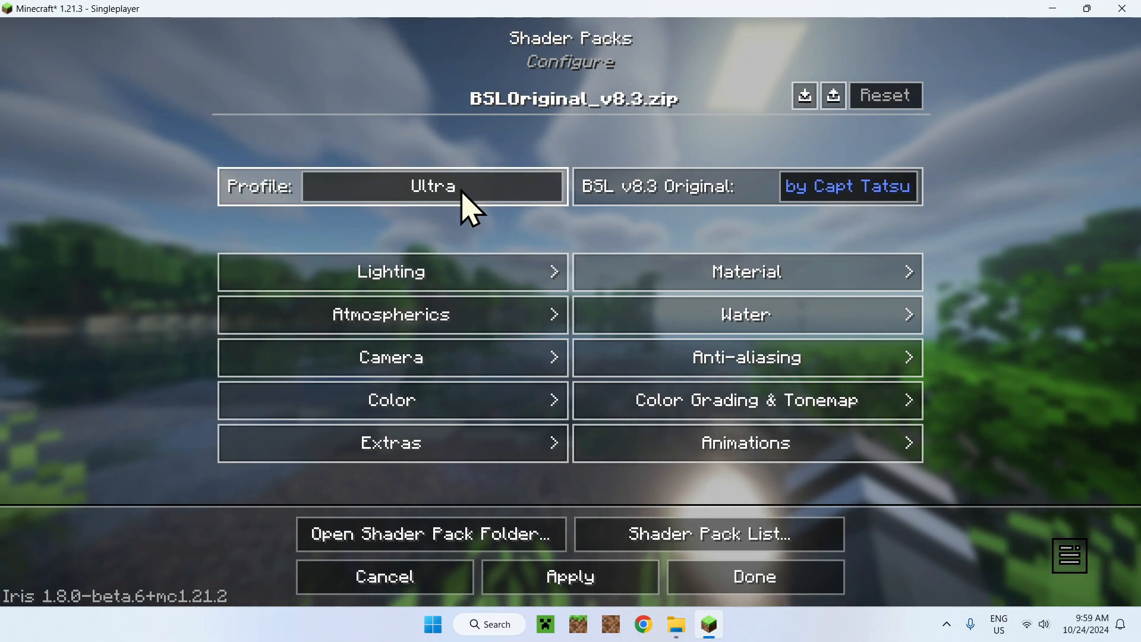
pyautogui.moveTo(729, 589)
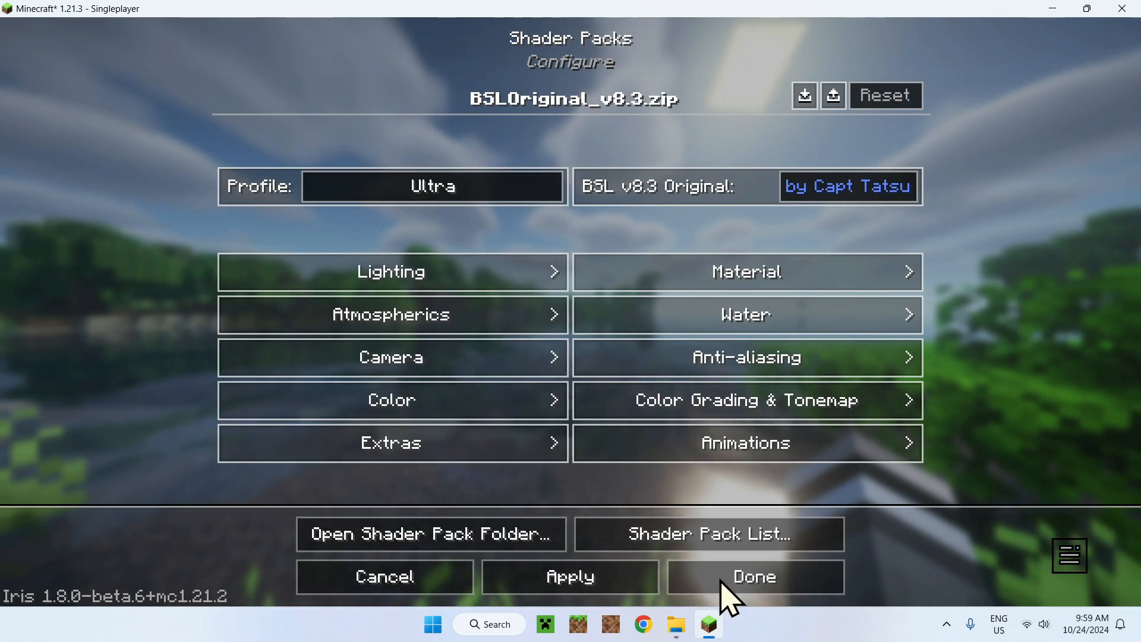
pyautogui.moveTo(557, 597)
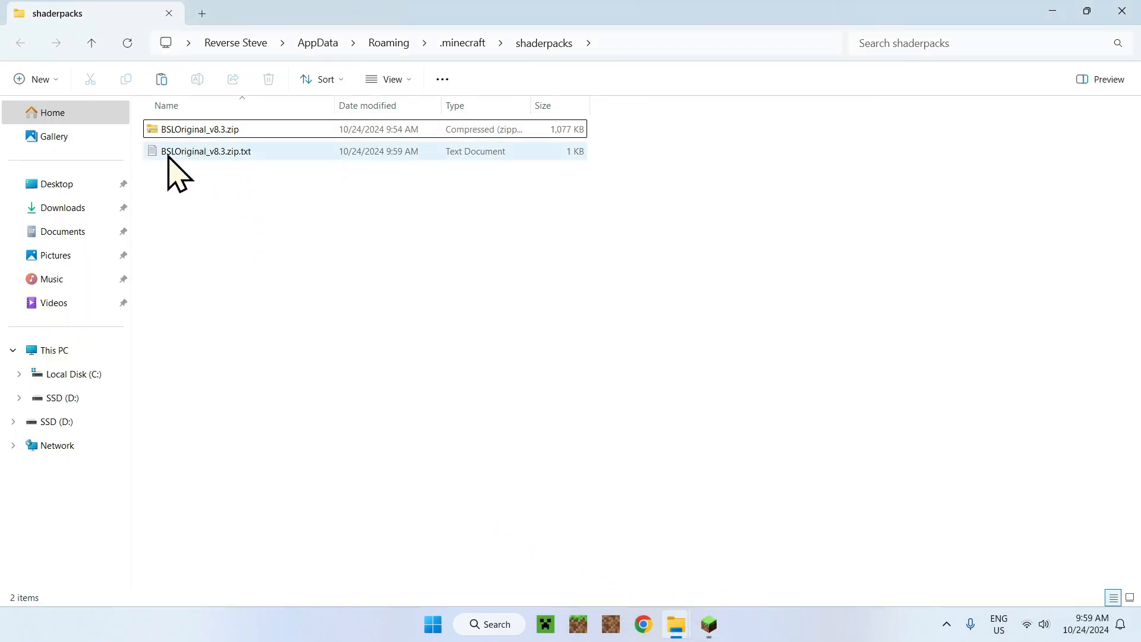
# - View BSLOriginal_v8.3.zip.txt in Notepad, highlighting shadowDistance 512.0 and shadowMapResolution 3072
pyautogui.doubleClick(207, 151)
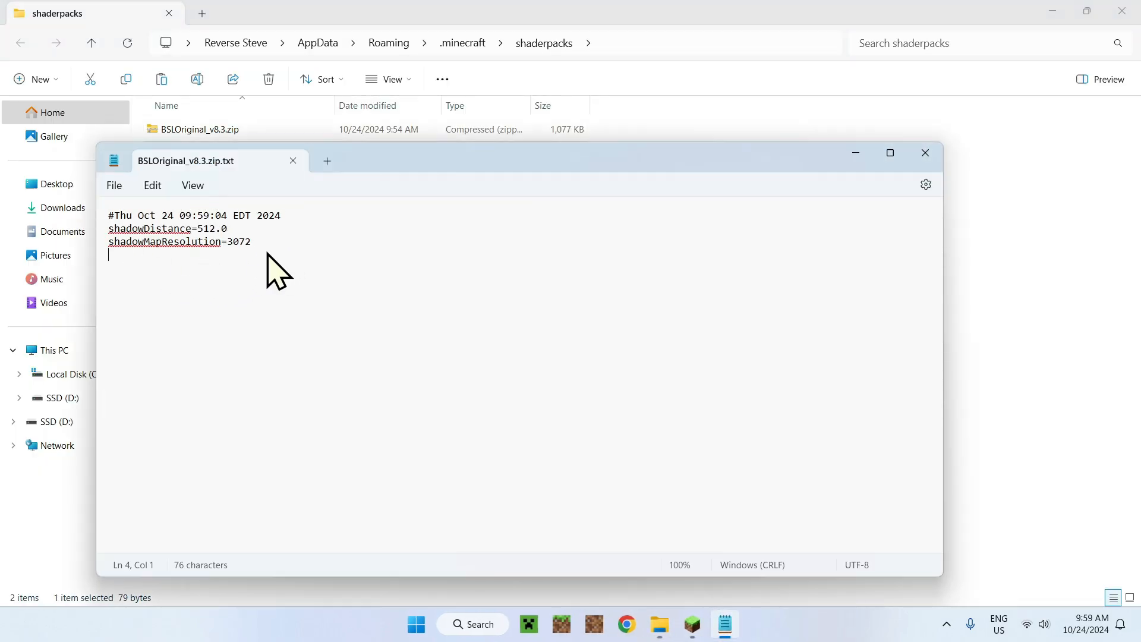
pyautogui.moveTo(108, 228); pyautogui.dragTo(251, 241)
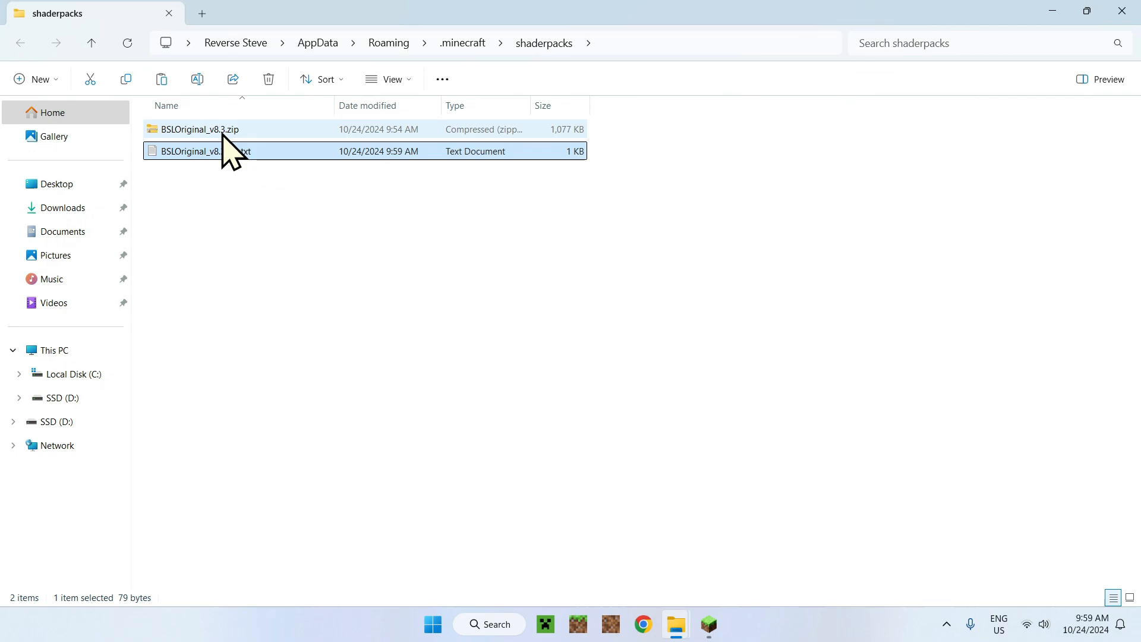
pyautogui.moveTo(200, 128)
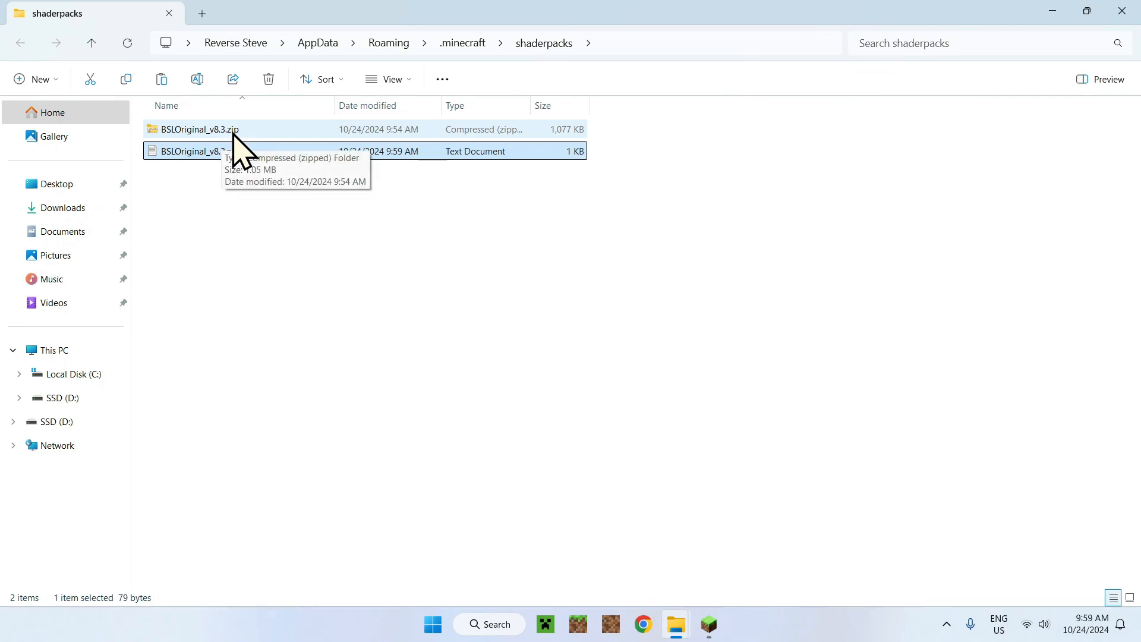
pyautogui.moveTo(229, 168)
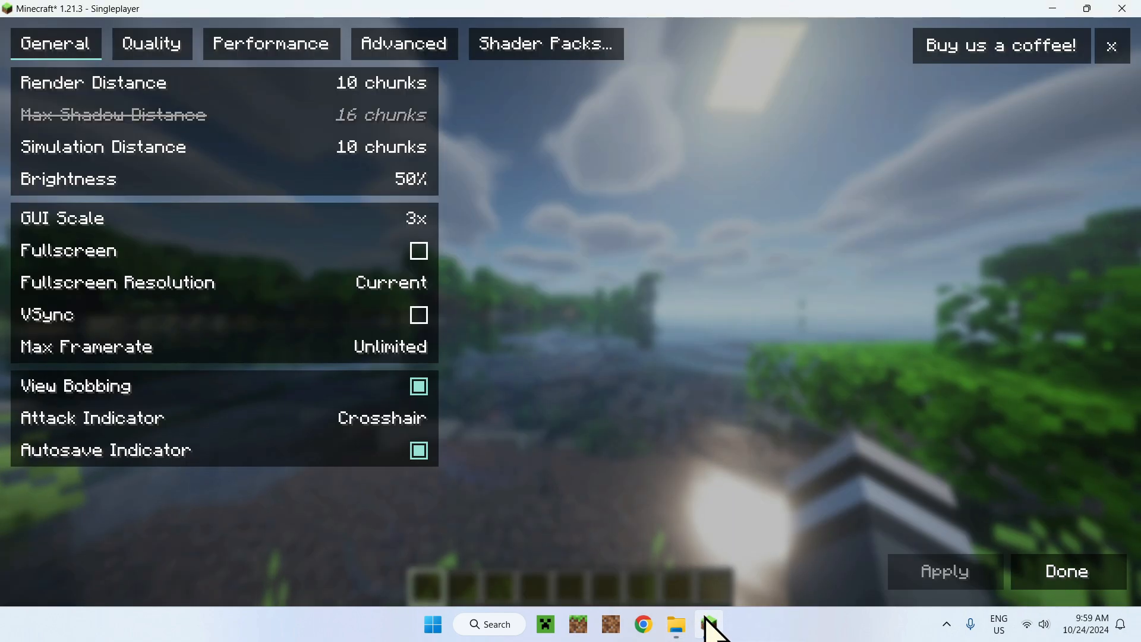
# - Resume the shaded world and show the F3 debug overlay with BSLOriginal_v8.3.zip active on ULTRA
pyautogui.click(1064, 570)
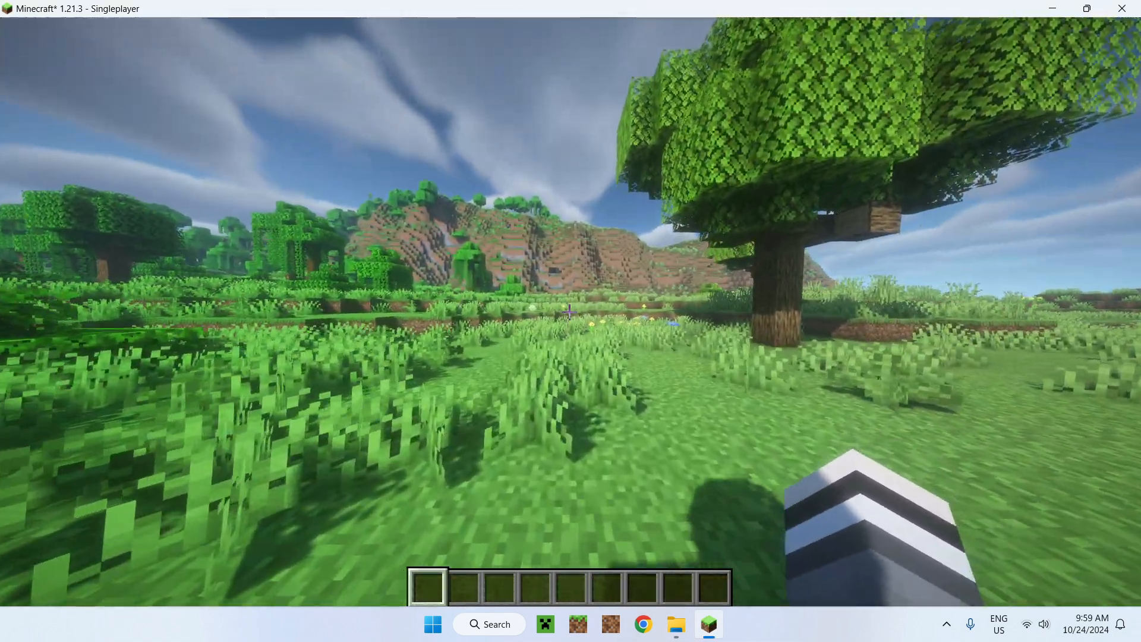
pyautogui.press('F3')
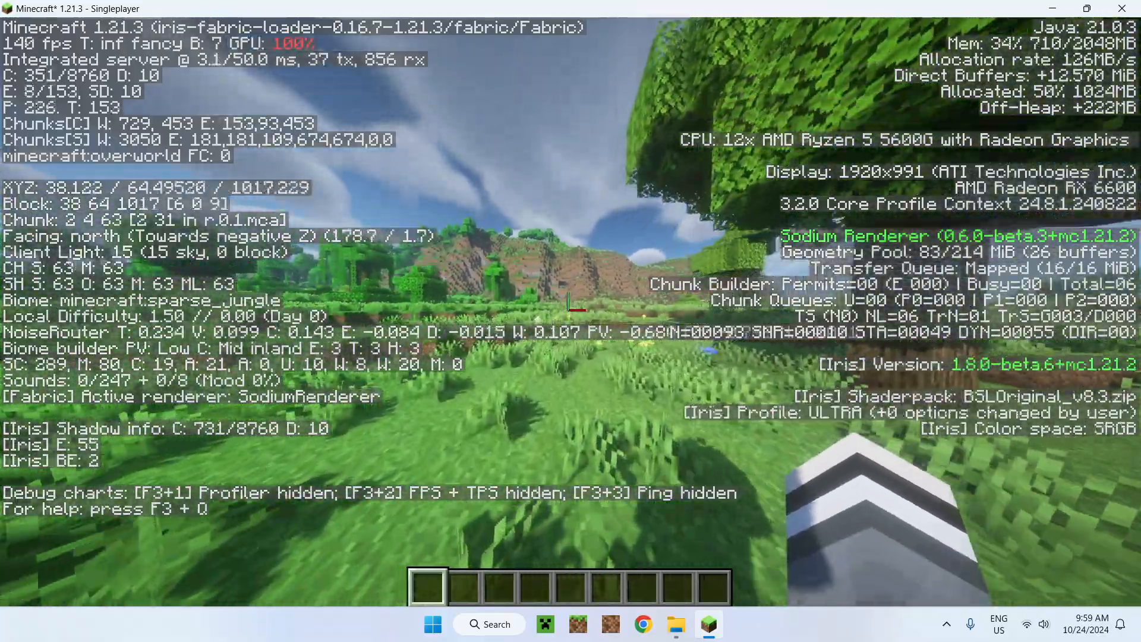